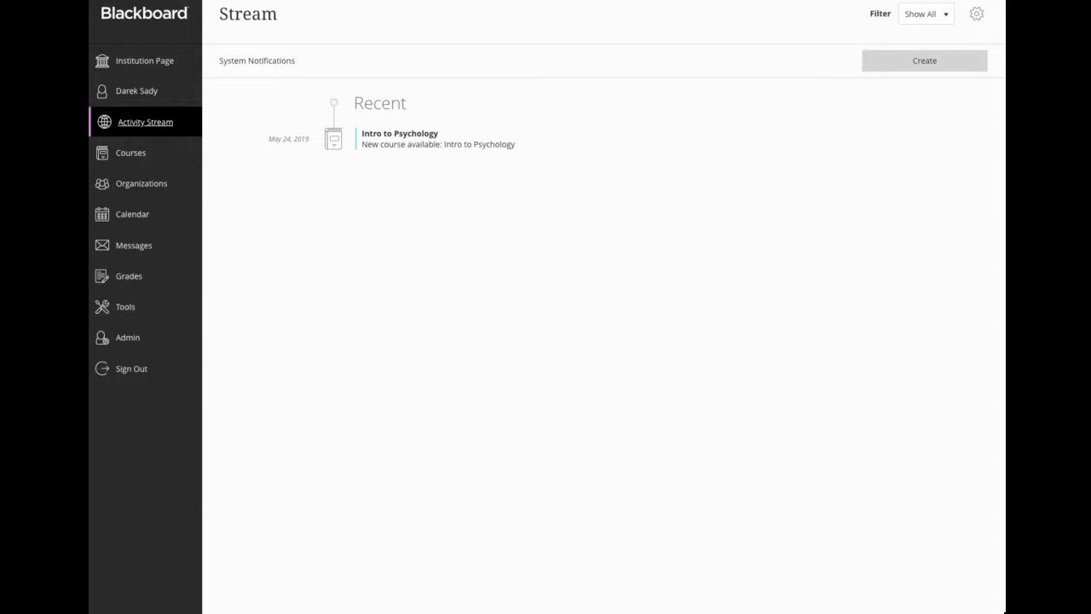
Open the Administrator Panel from the Admin link in the left navigation
{"action": "left_click", "coordinate": [126, 337]}
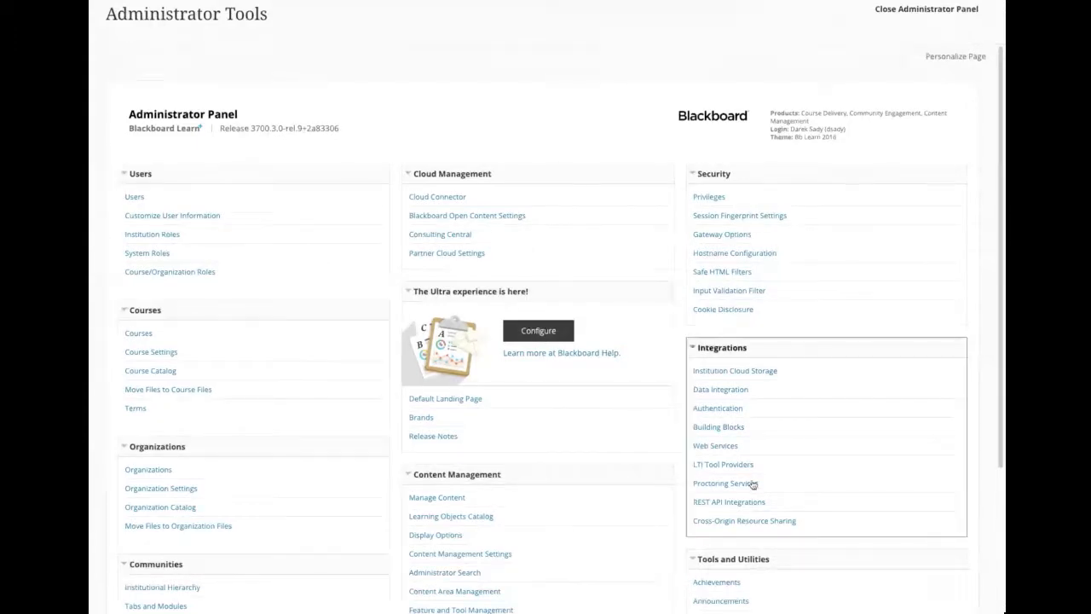
{"action": "mouse_move", "coordinate": [722, 471]}
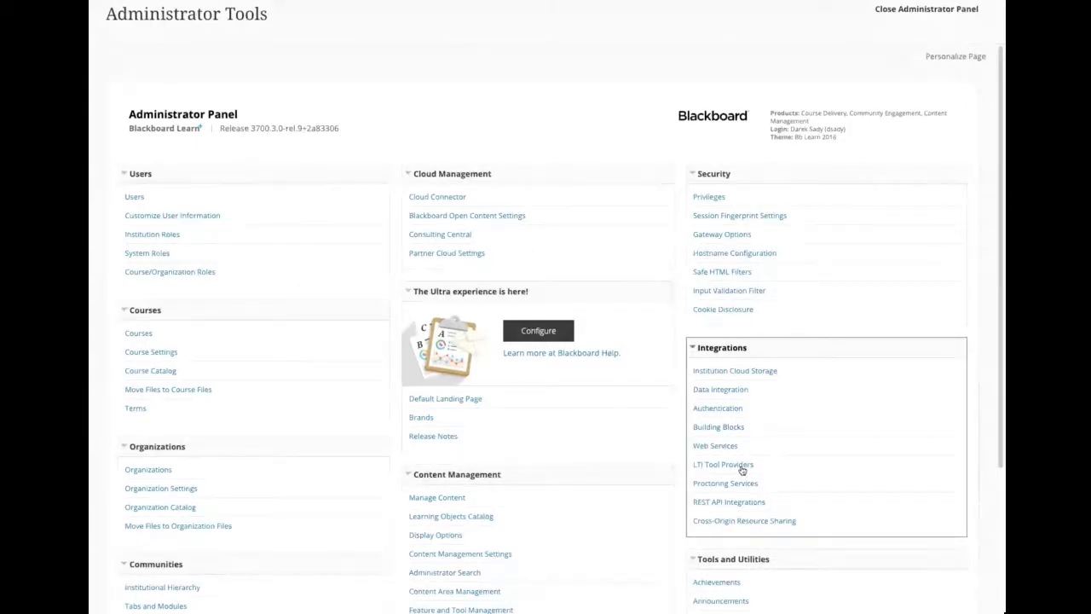
Open LTI Tool Providers under Integrations to list the eleven provider domains
{"action": "left_click", "coordinate": [722, 463]}
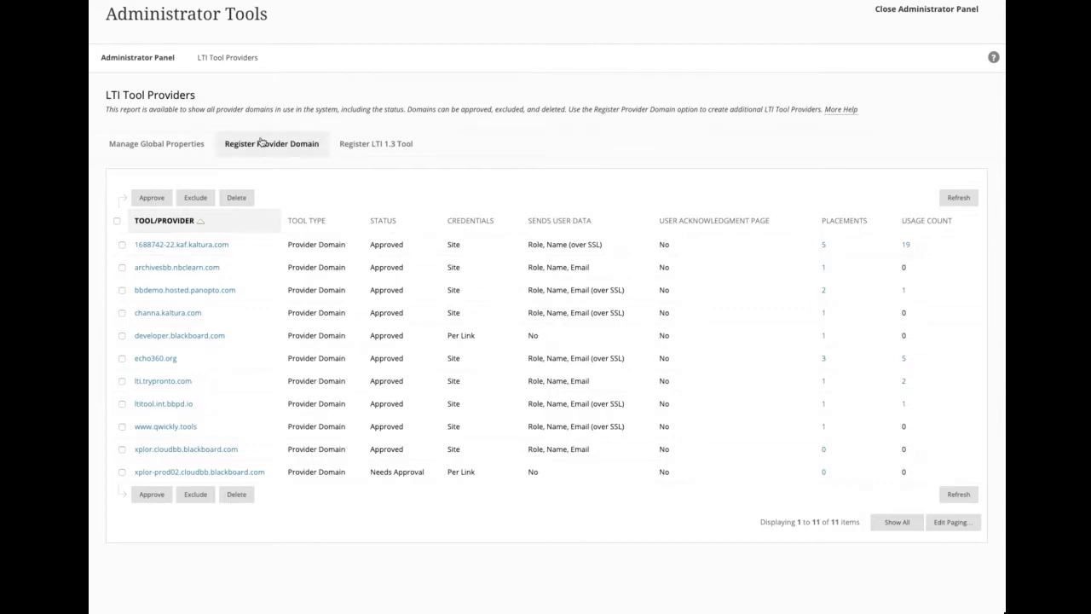
{"action": "left_click", "coordinate": [271, 143]}
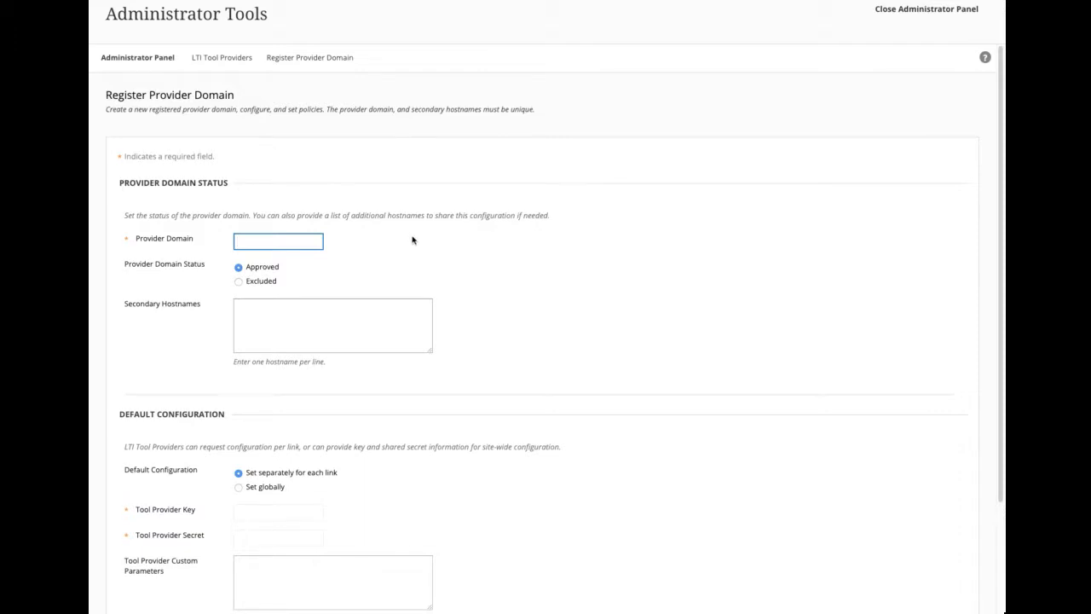
{"action": "scroll", "scroll_direction": "down", "scroll_amount": 3}
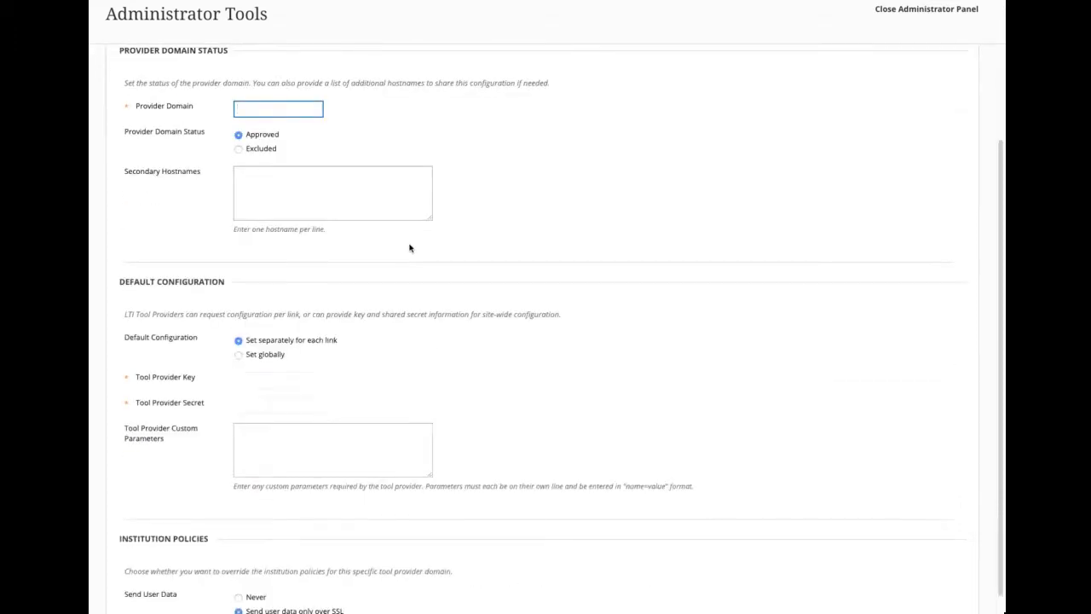
{"action": "scroll", "scroll_direction": "down", "scroll_amount": 3}
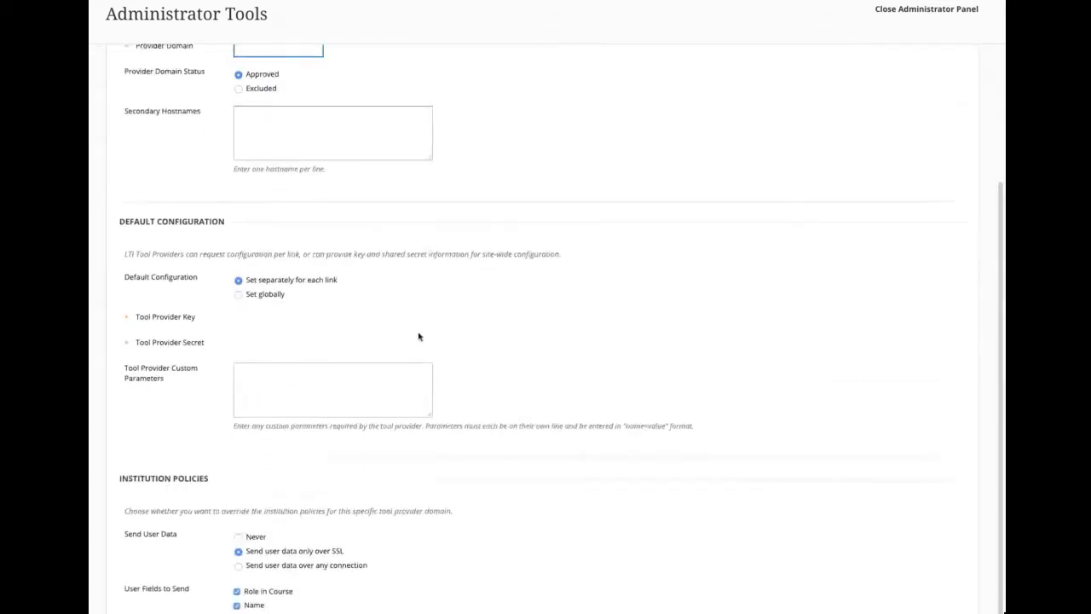
{"action": "scroll", "scroll_direction": "down", "scroll_amount": 3}
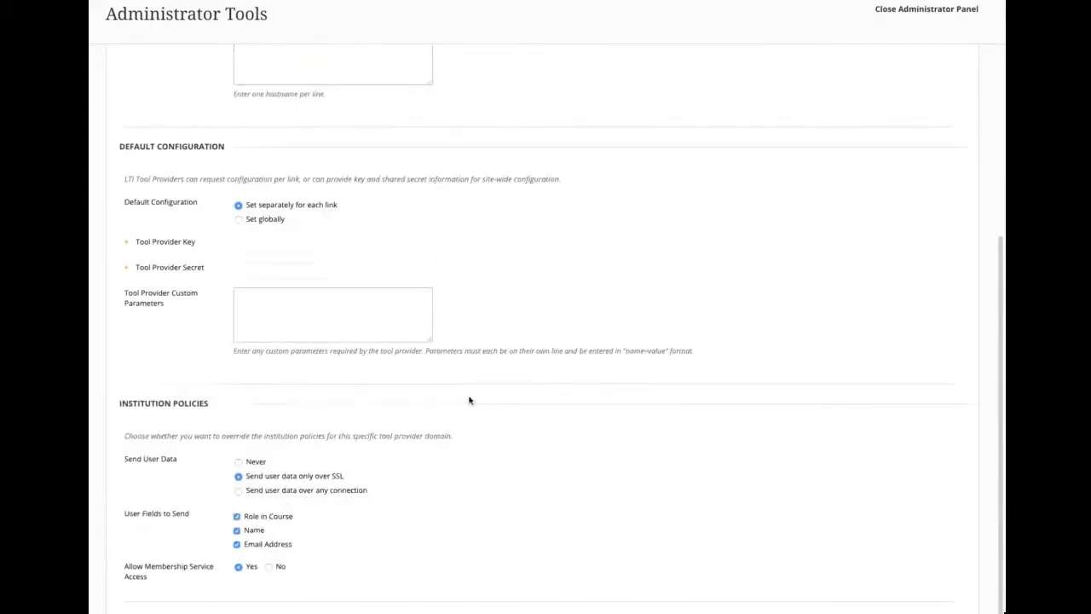
{"action": "mouse_move", "coordinate": [765, 578]}
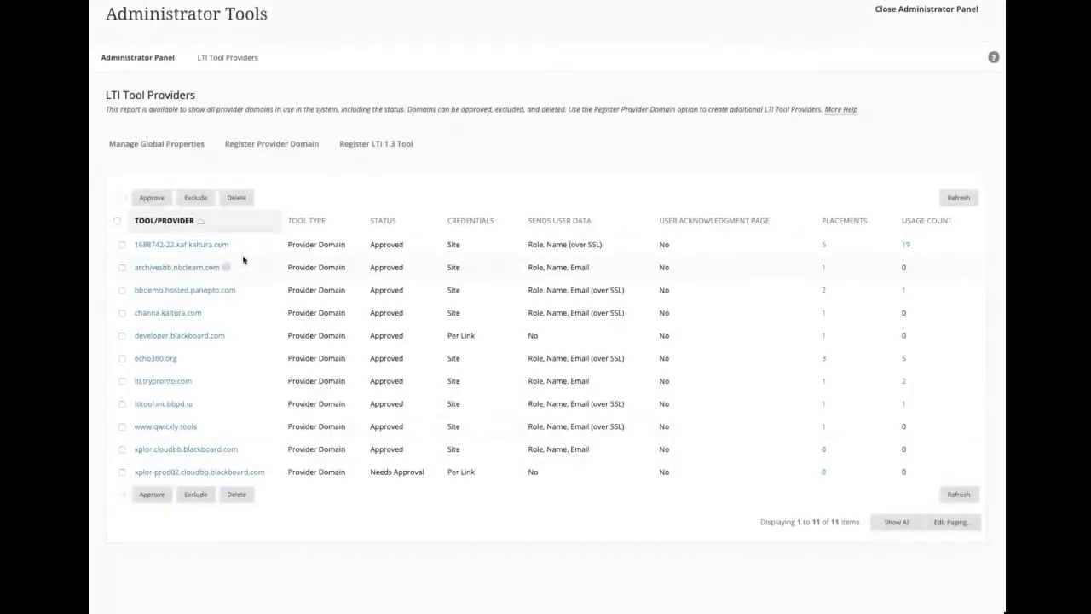
{"action": "left_click", "coordinate": [181, 244]}
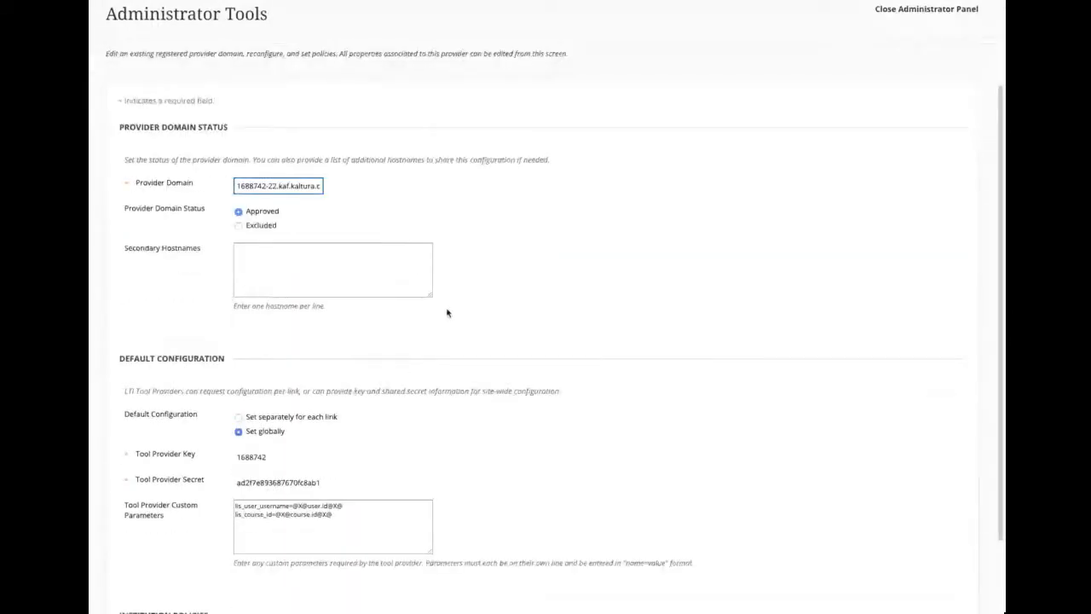
{"action": "scroll", "scroll_direction": "down", "scroll_amount": 3}
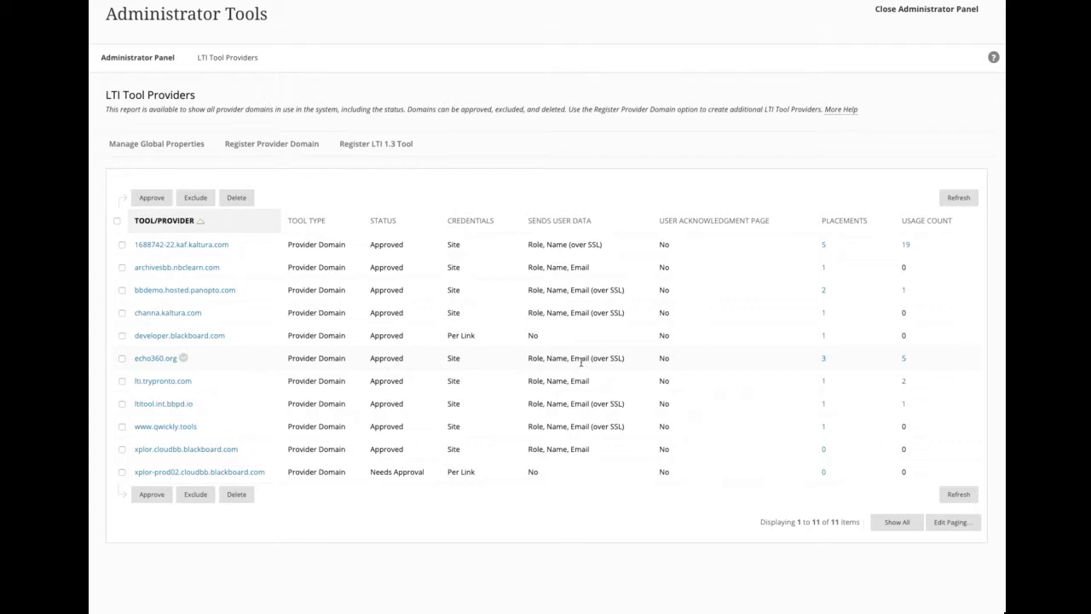
{"action": "mouse_move", "coordinate": [578, 199]}
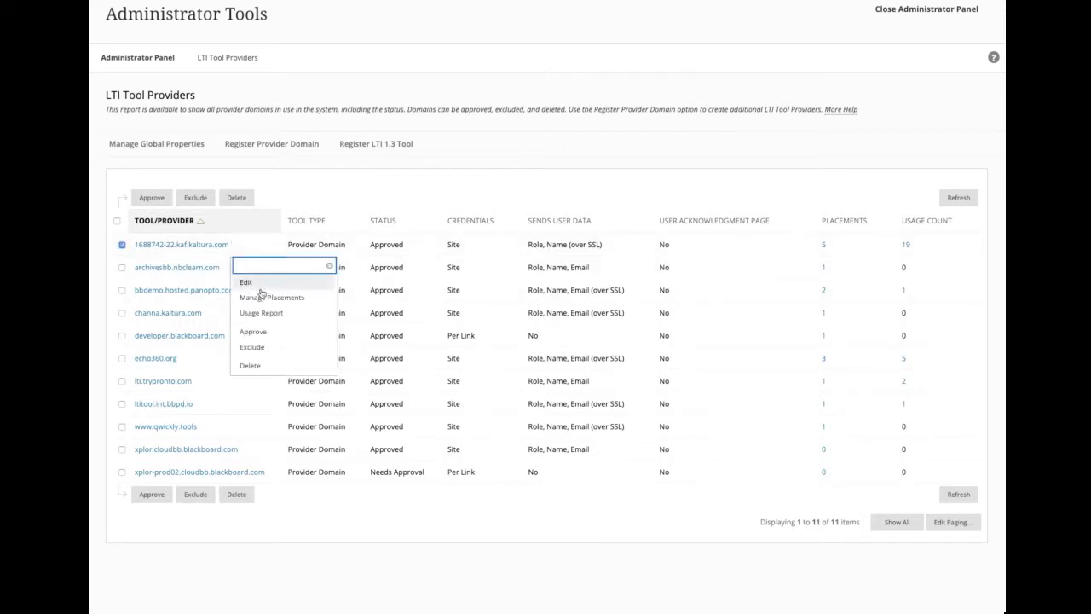
Show the Kaltura domain's placements and open the Embed placement's options
{"action": "left_click", "coordinate": [271, 298]}
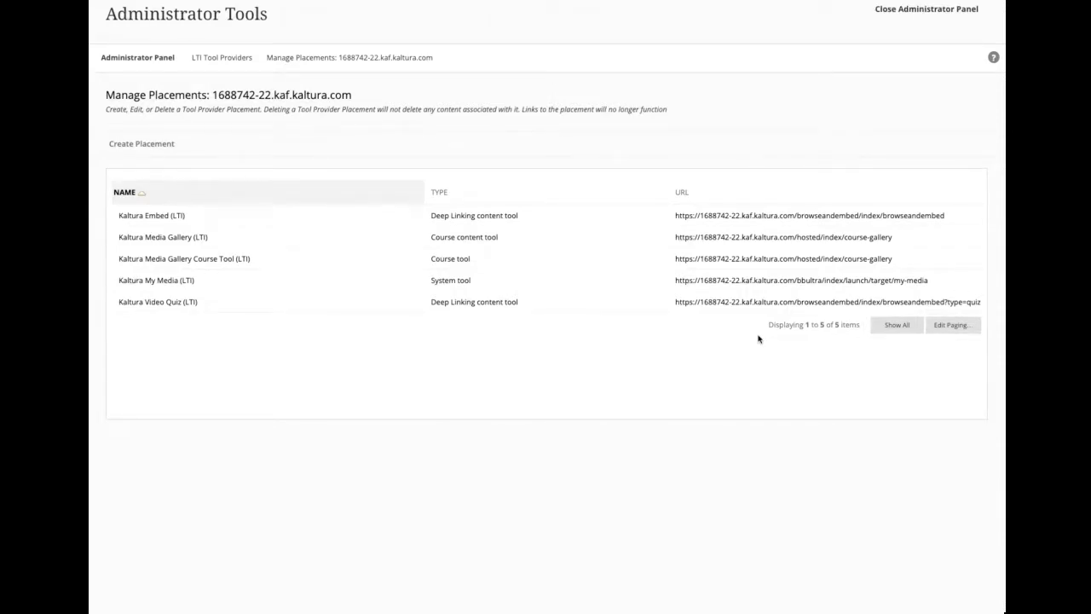
{"action": "double_click", "coordinate": [879, 258]}
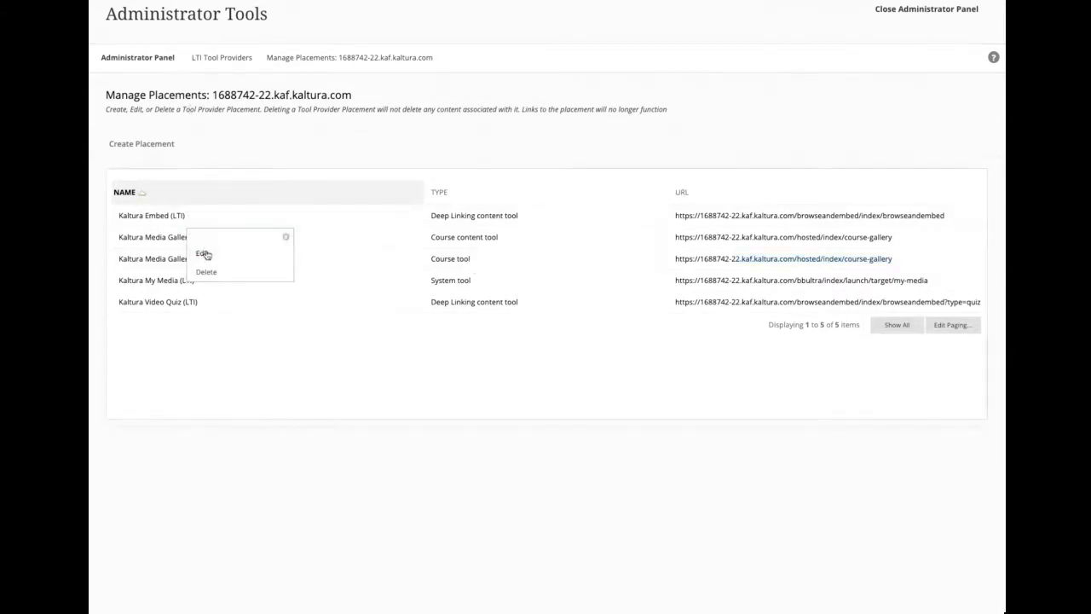
{"action": "left_click", "coordinate": [202, 253]}
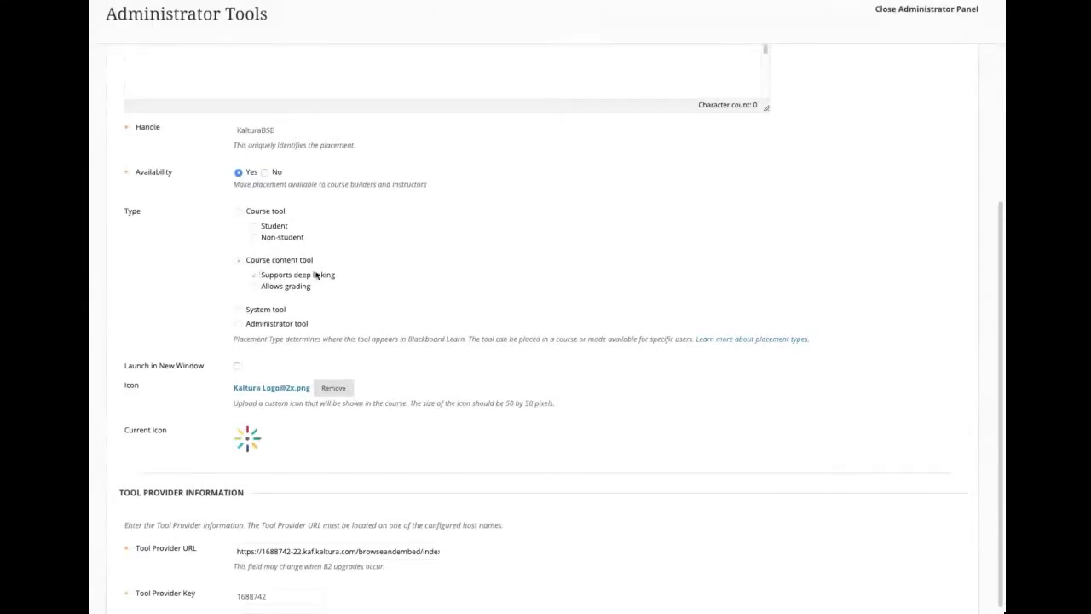
{"action": "scroll", "scroll_direction": "down", "scroll_amount": 3}
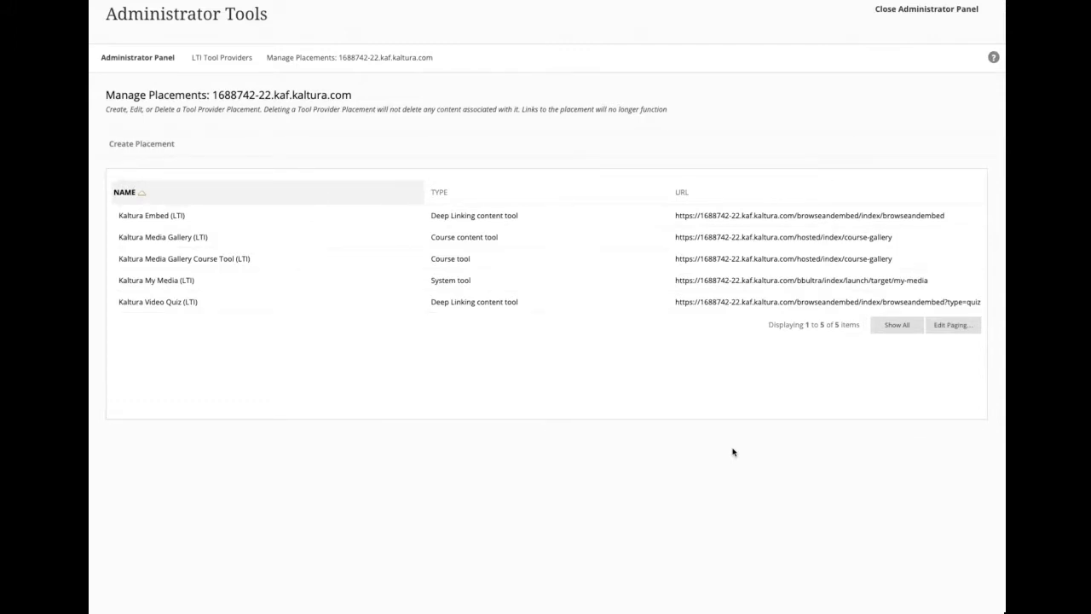
{"action": "mouse_move", "coordinate": [149, 58]}
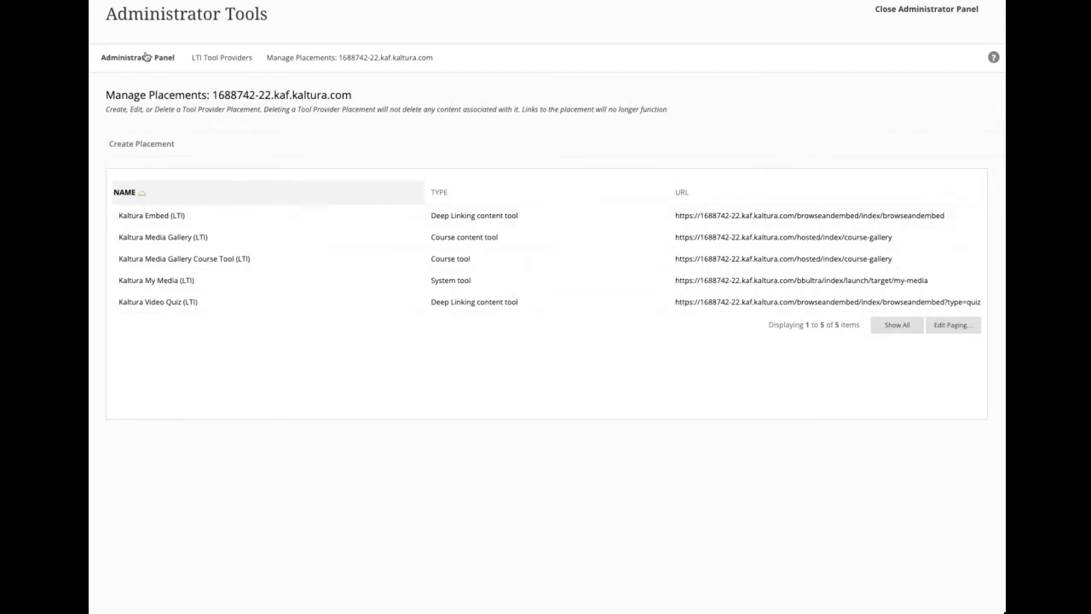
Start a new REST API integration from the Administrator Panel's REST API Integrations
{"action": "left_click", "coordinate": [133, 58]}
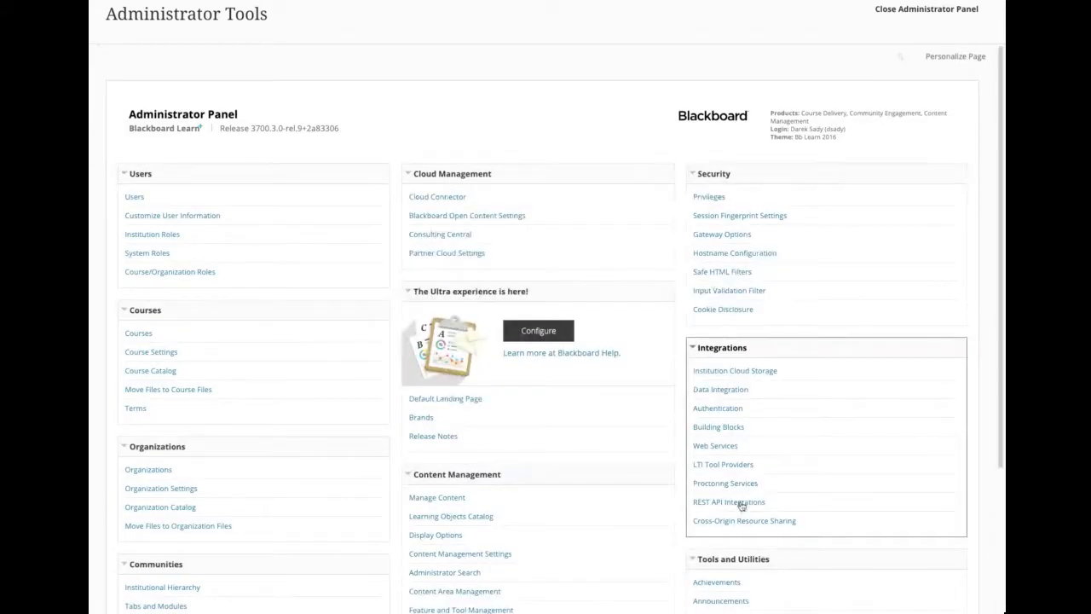
{"action": "left_click", "coordinate": [727, 502]}
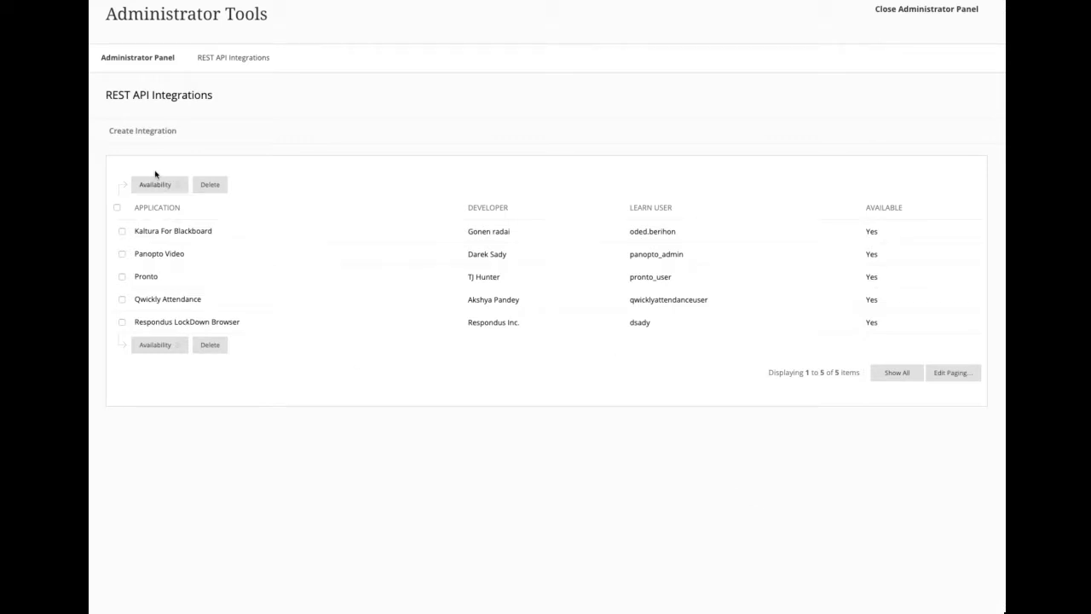
{"action": "left_click", "coordinate": [142, 130]}
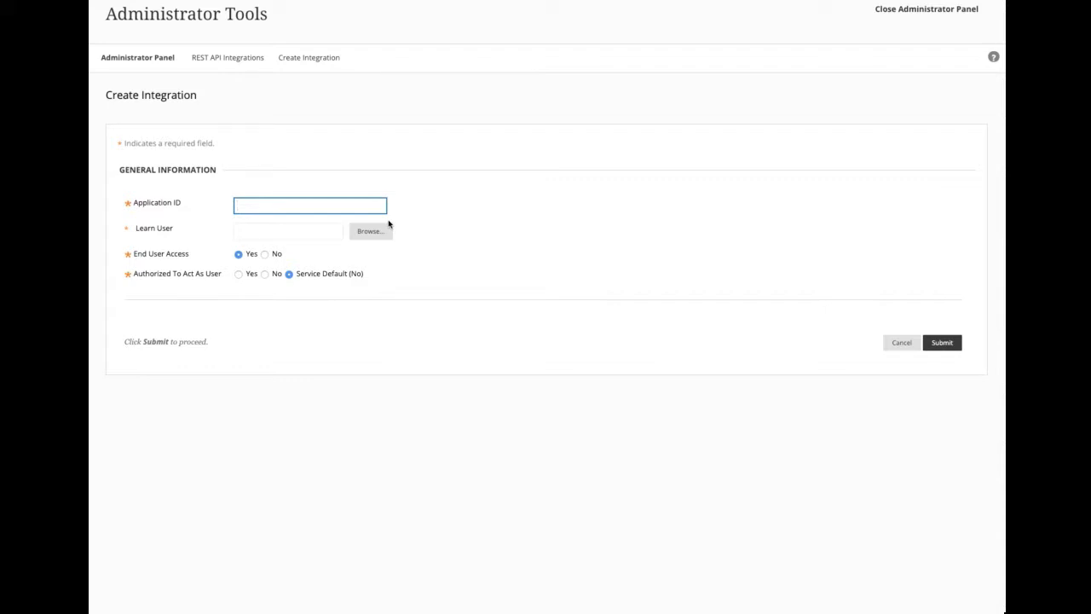
{"action": "mouse_move", "coordinate": [770, 88]}
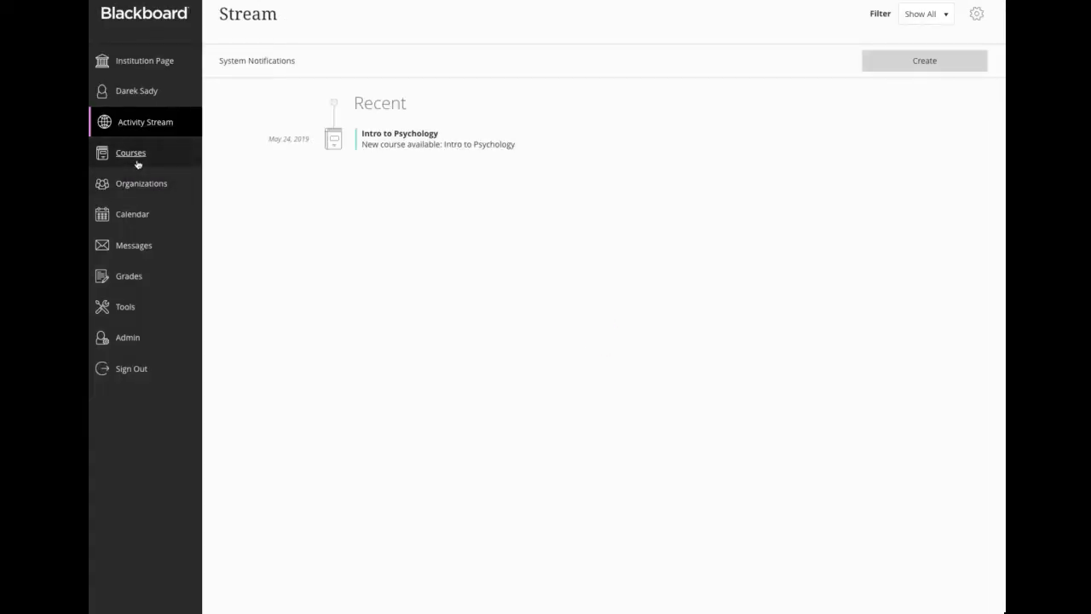
Open the General Biology course from the Courses list
{"action": "left_click", "coordinate": [131, 152]}
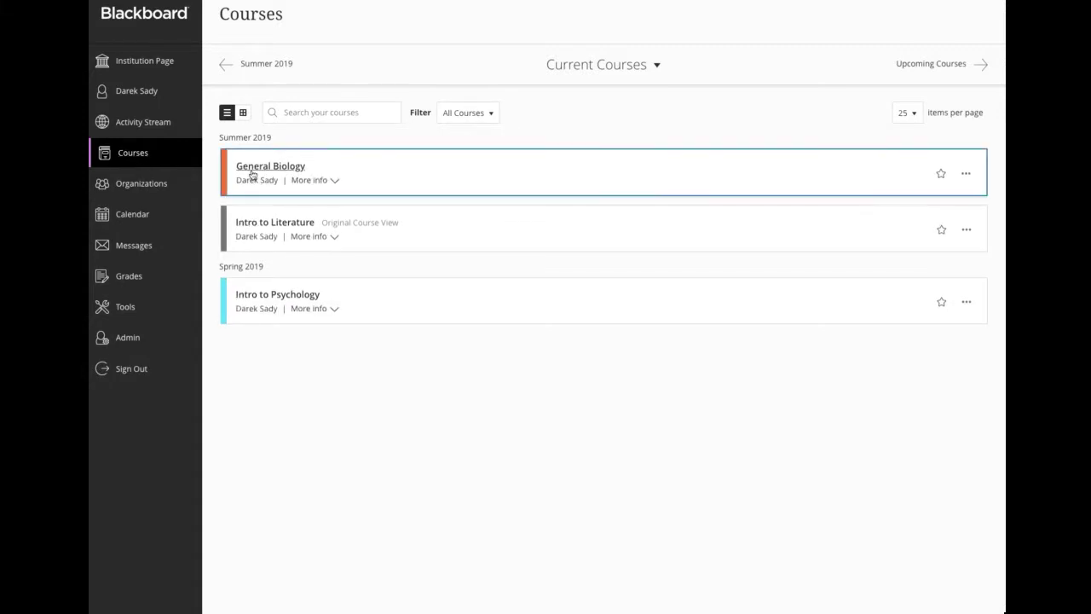
{"action": "left_click", "coordinate": [270, 165]}
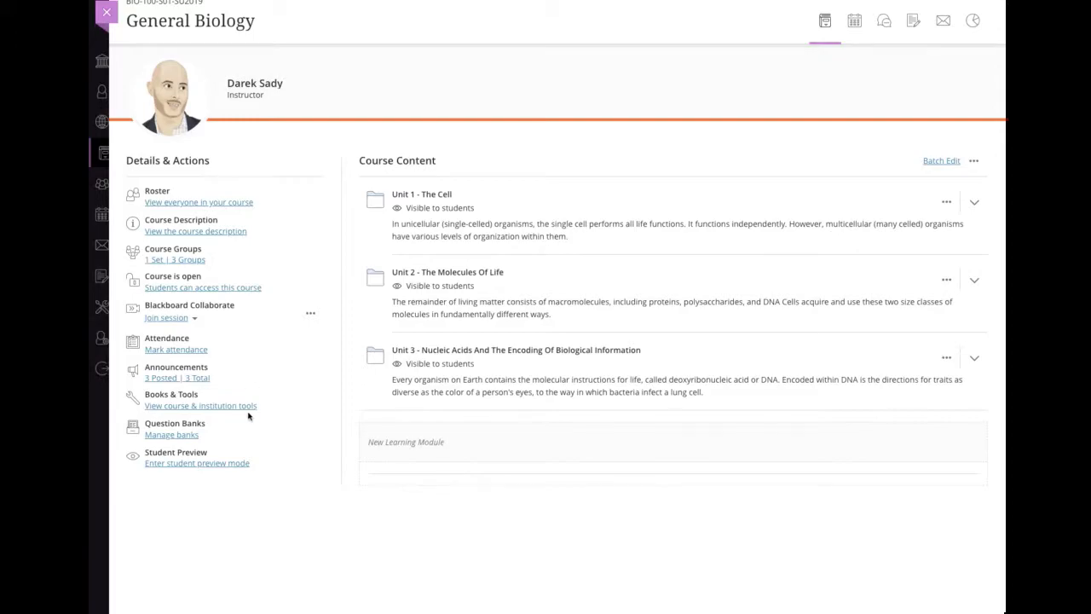
View General Biology's course and institution tools under Books & Tools
{"action": "left_click", "coordinate": [200, 405]}
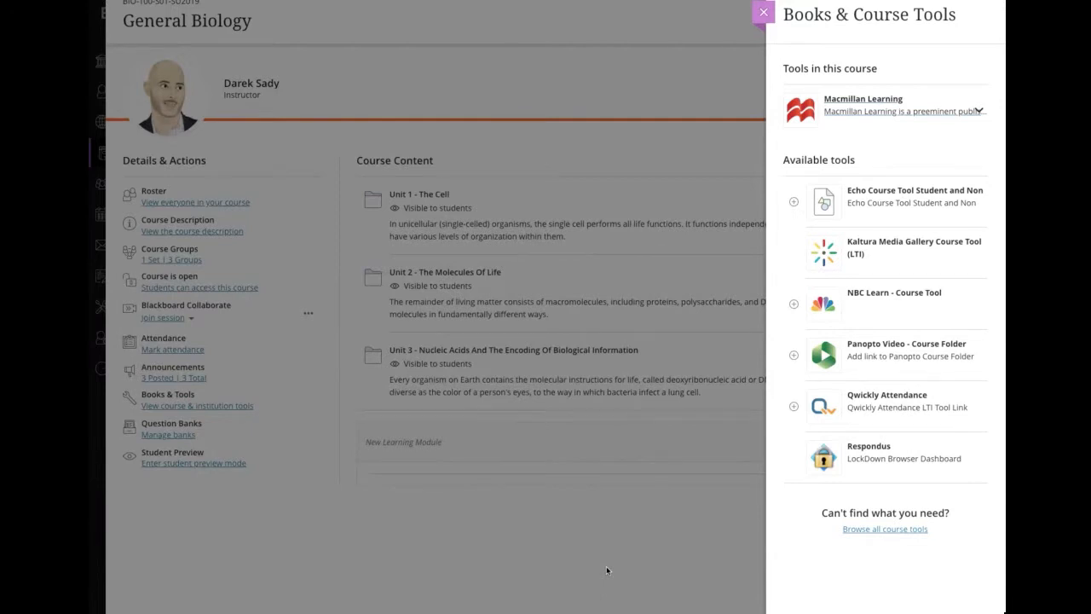
{"action": "mouse_move", "coordinate": [701, 455]}
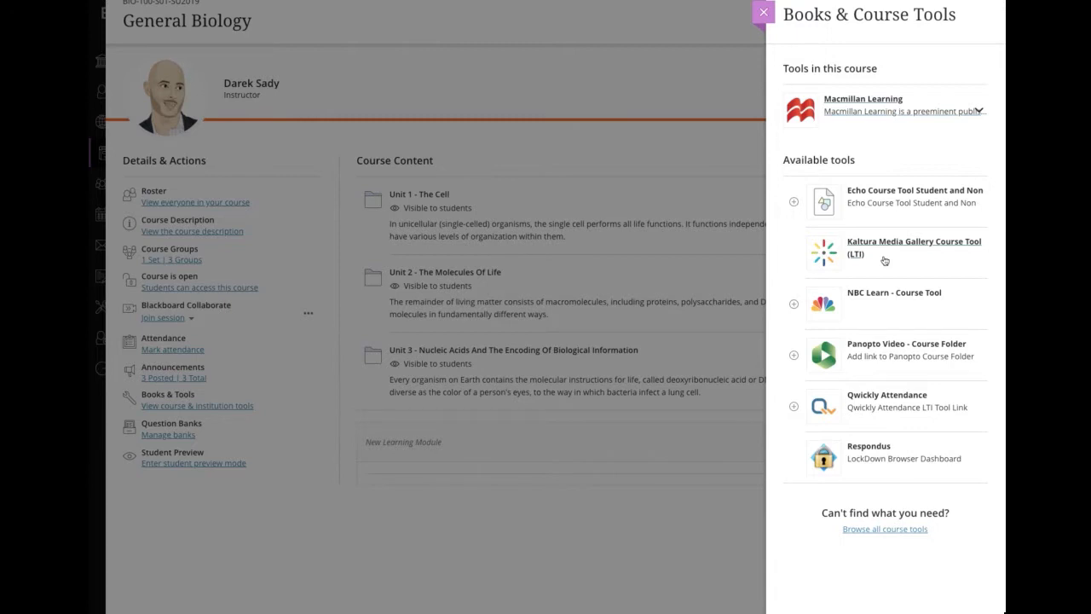
Launch the Kaltura Media Gallery Course Tool and go to Add Media
{"action": "left_click", "coordinate": [912, 247]}
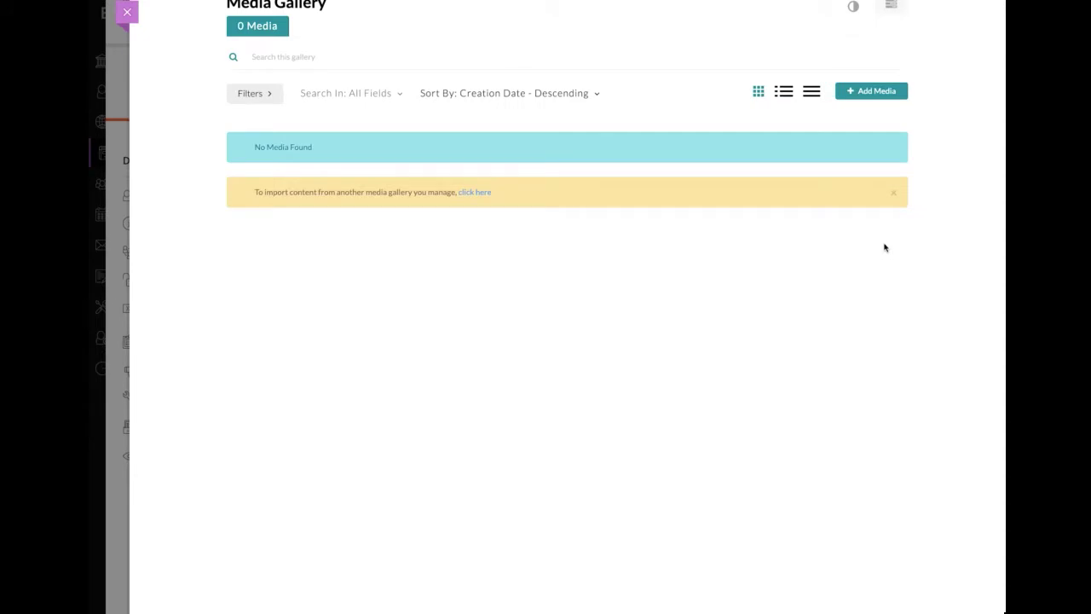
{"action": "left_click", "coordinate": [870, 90]}
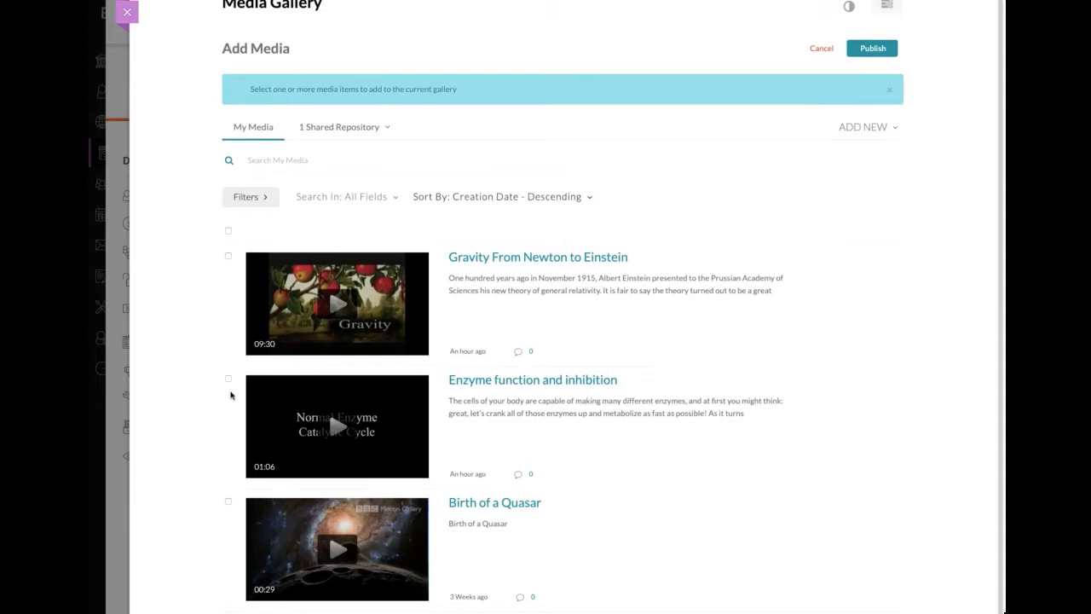
Publish Enzyme function and inhibition and Gravity From Newton to Einstein to the gallery
{"action": "left_click", "coordinate": [227, 255]}
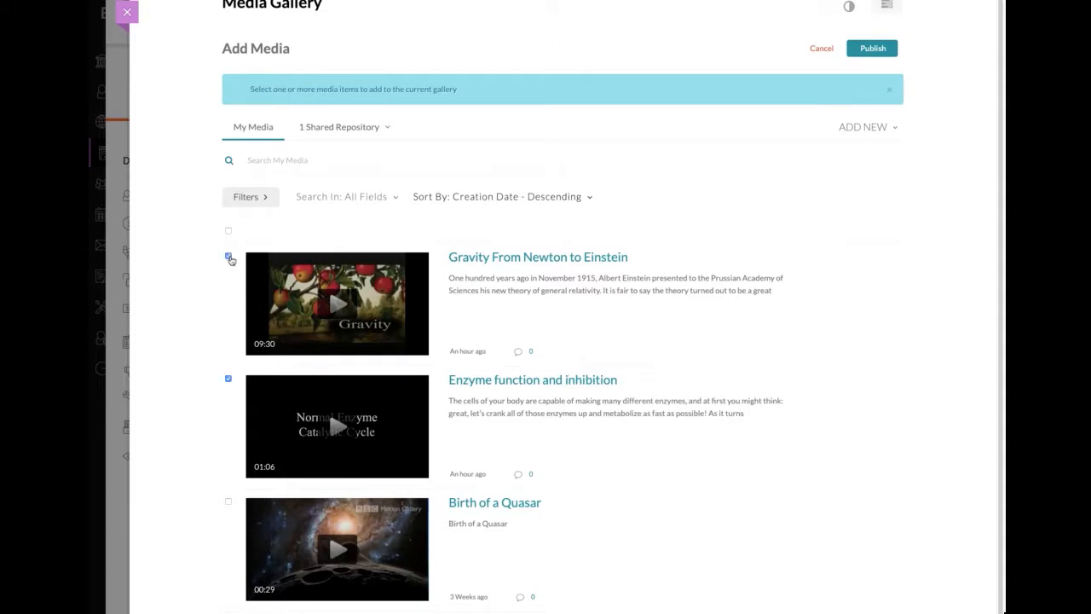
{"action": "left_click", "coordinate": [229, 257]}
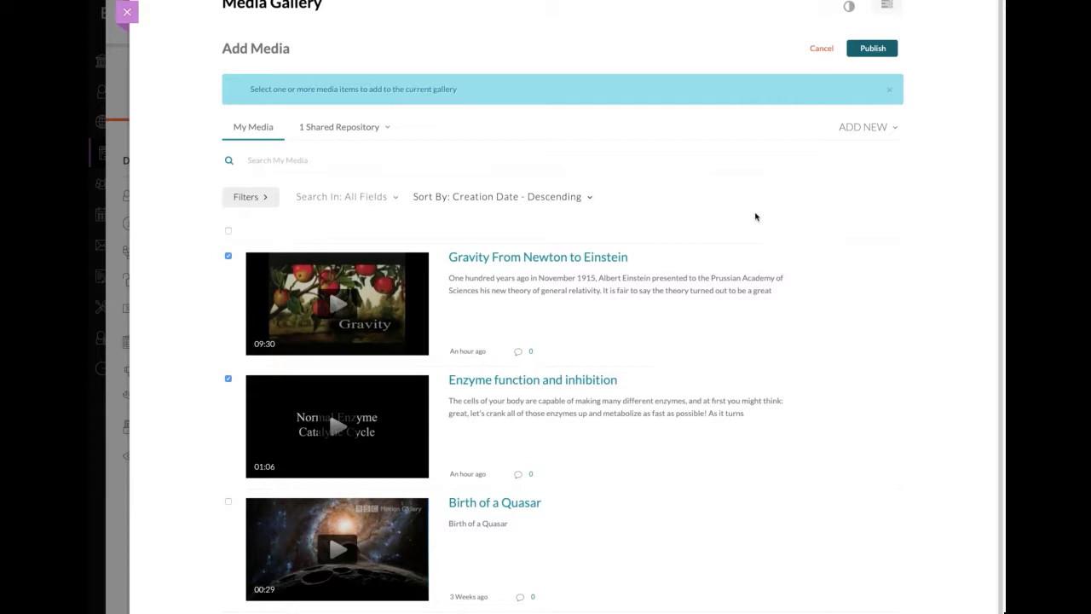
{"action": "left_click", "coordinate": [873, 47]}
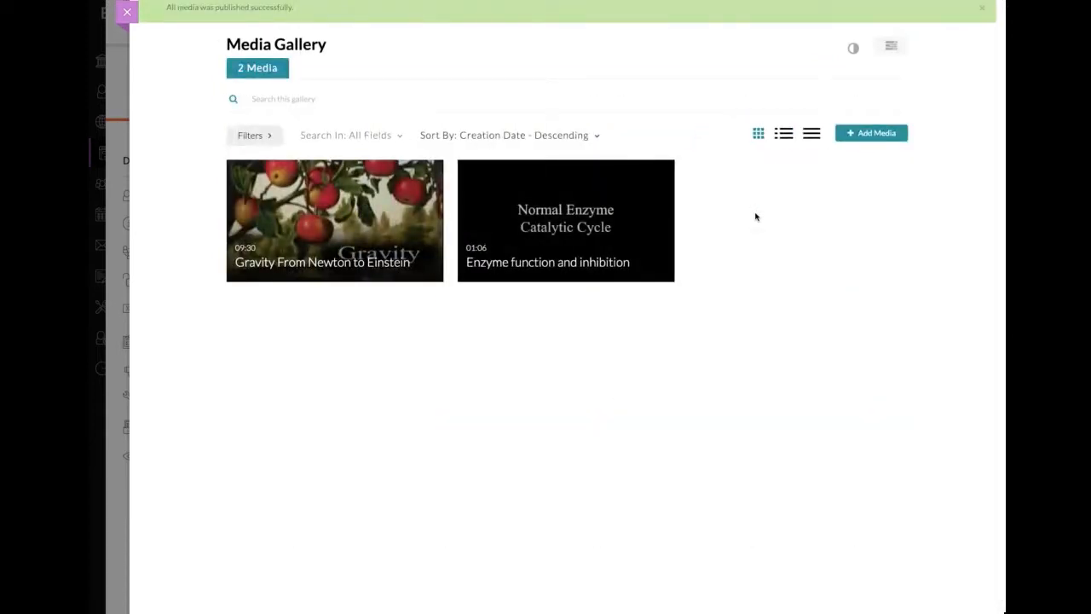
{"action": "mouse_move", "coordinate": [770, 204]}
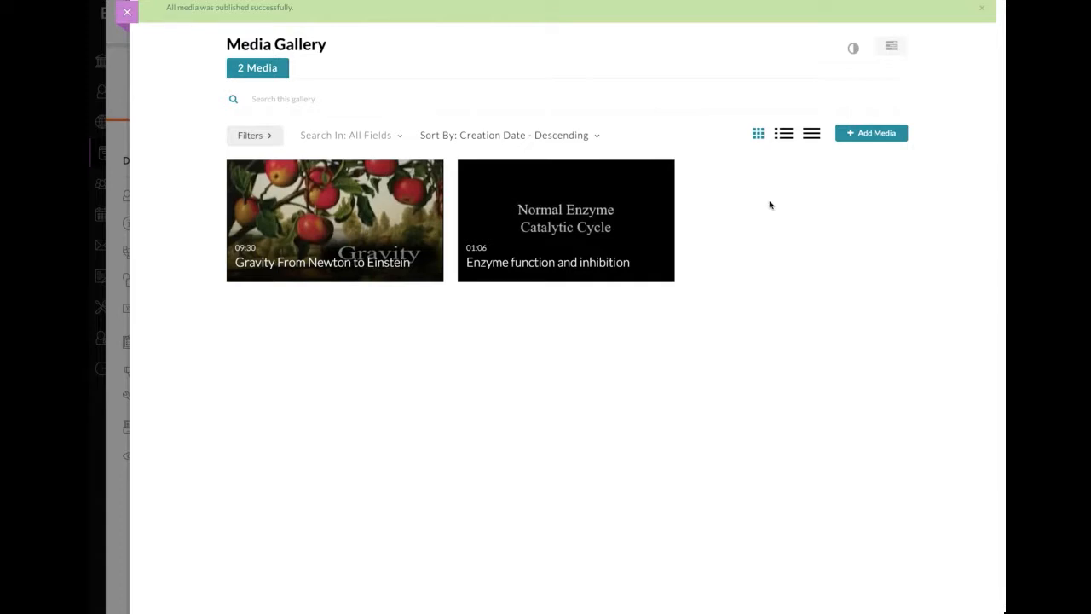
Return to Add Media and preview the ADD NEW media options, then dismiss them
{"action": "left_click", "coordinate": [871, 133]}
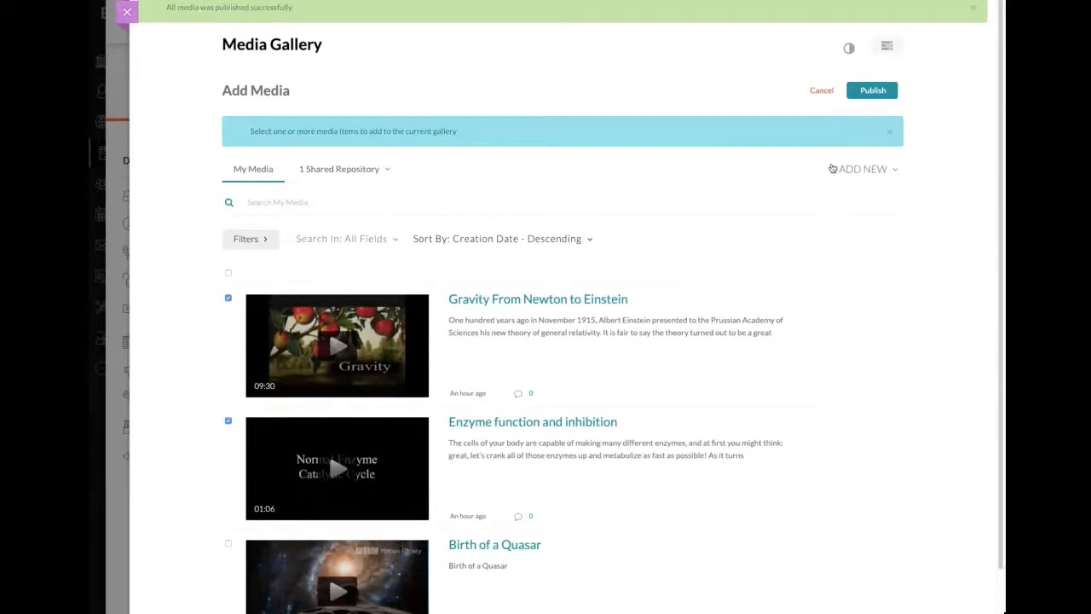
{"action": "left_click", "coordinate": [863, 169]}
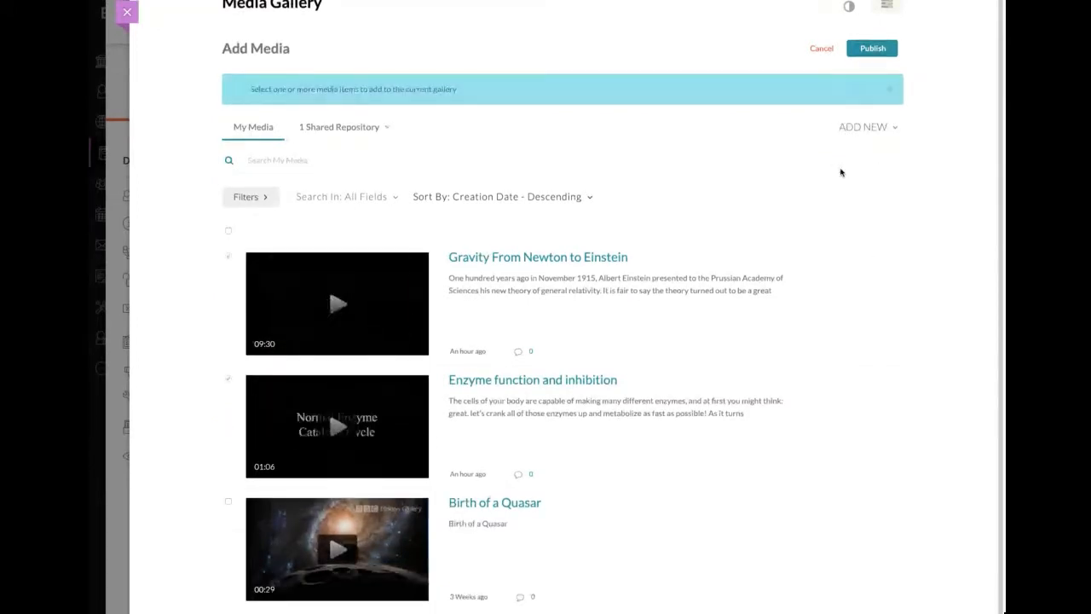
{"action": "left_click", "coordinate": [869, 127]}
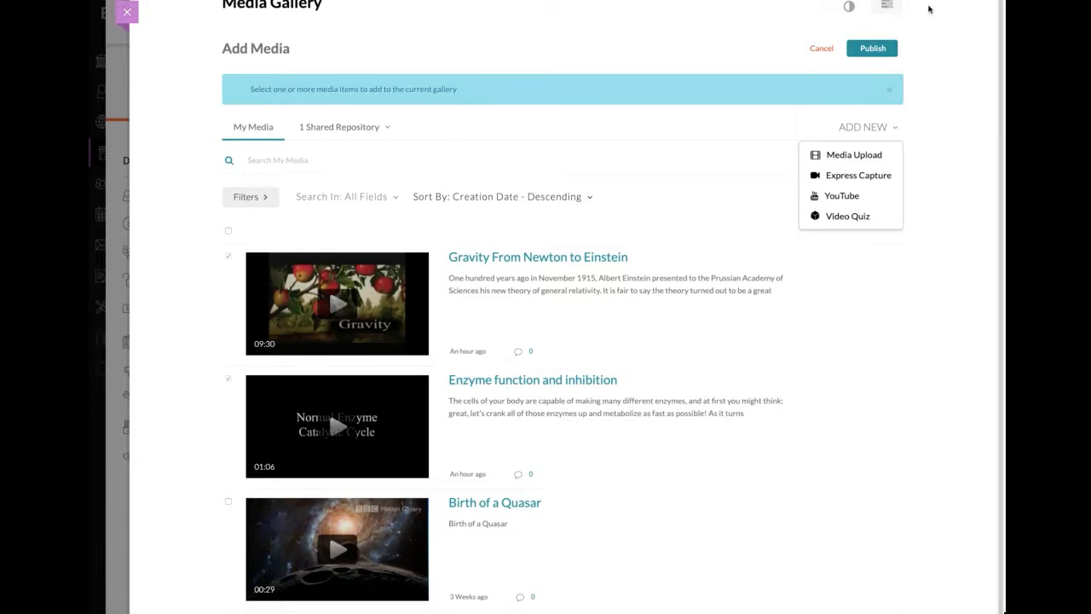
{"action": "left_click", "coordinate": [886, 11]}
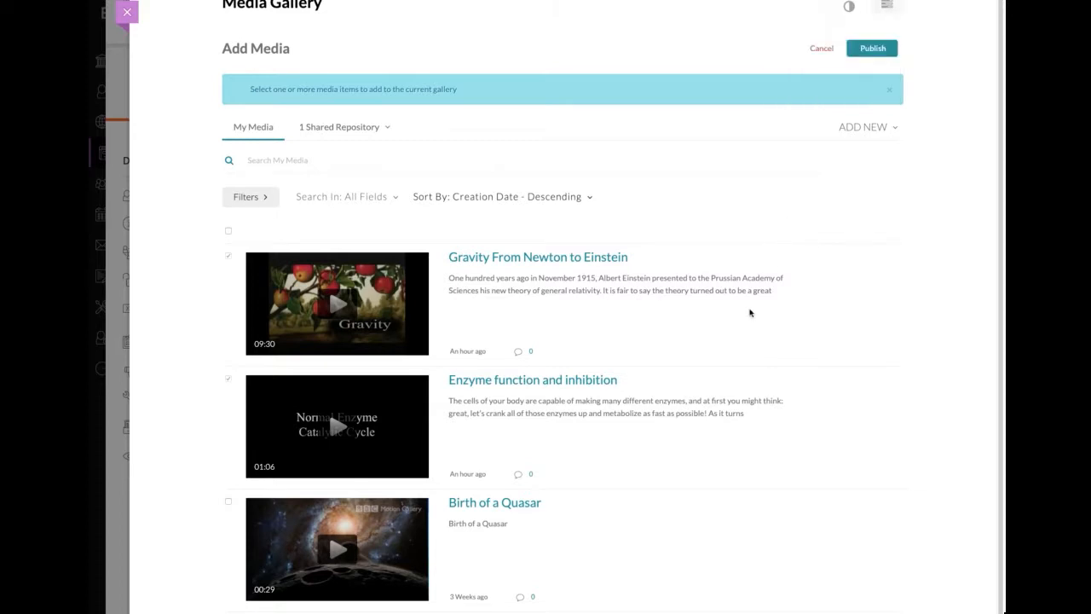
{"action": "mouse_move", "coordinate": [726, 278]}
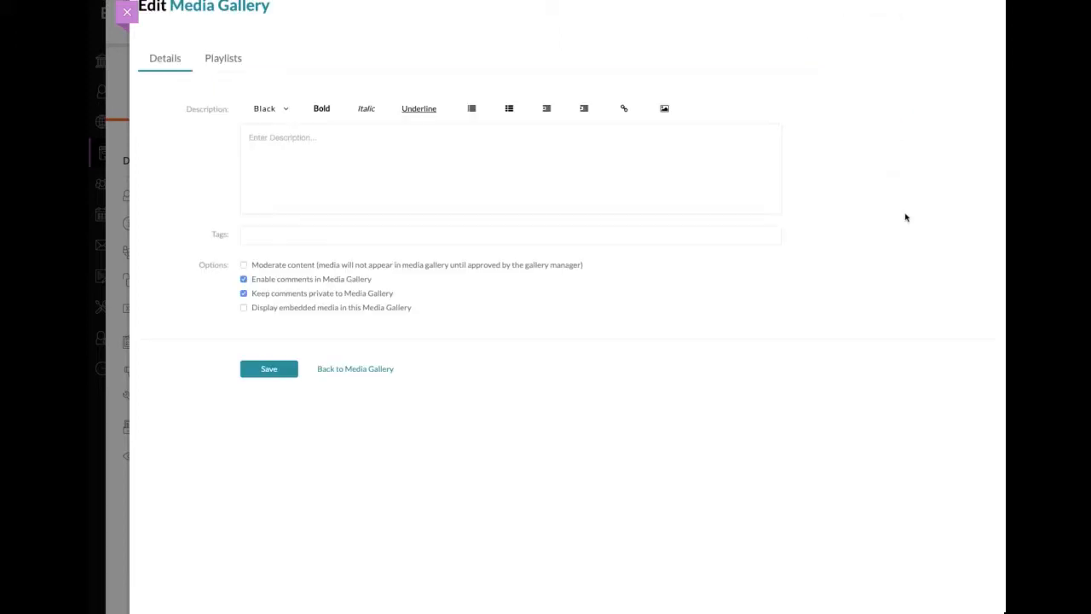
{"action": "mouse_move", "coordinate": [994, 222]}
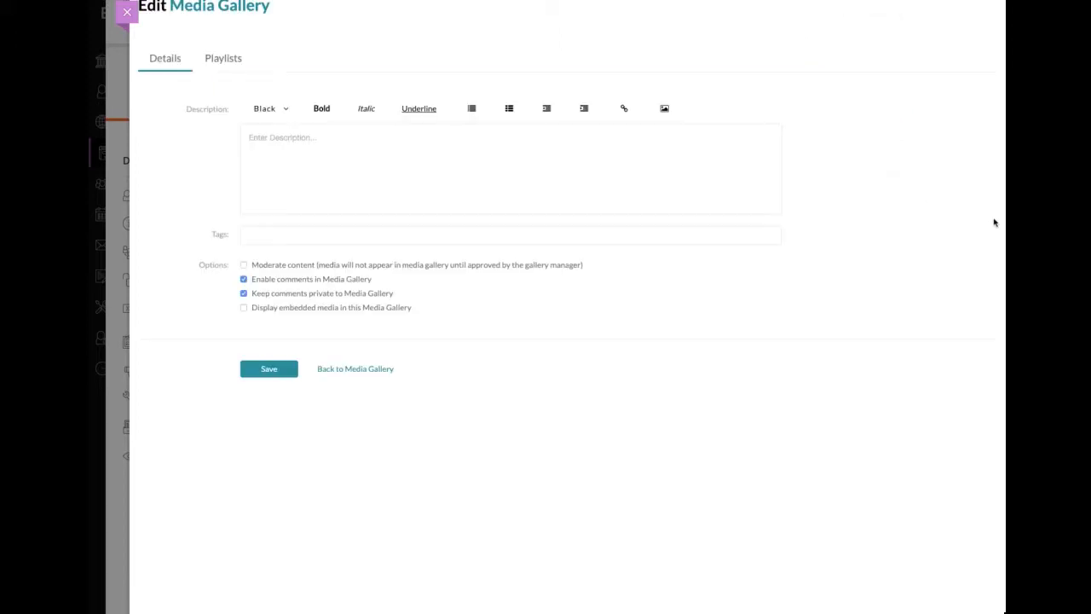
View the gallery's Playlists tab, showing 0 playlists, and its Create new options
{"action": "left_click", "coordinate": [222, 58]}
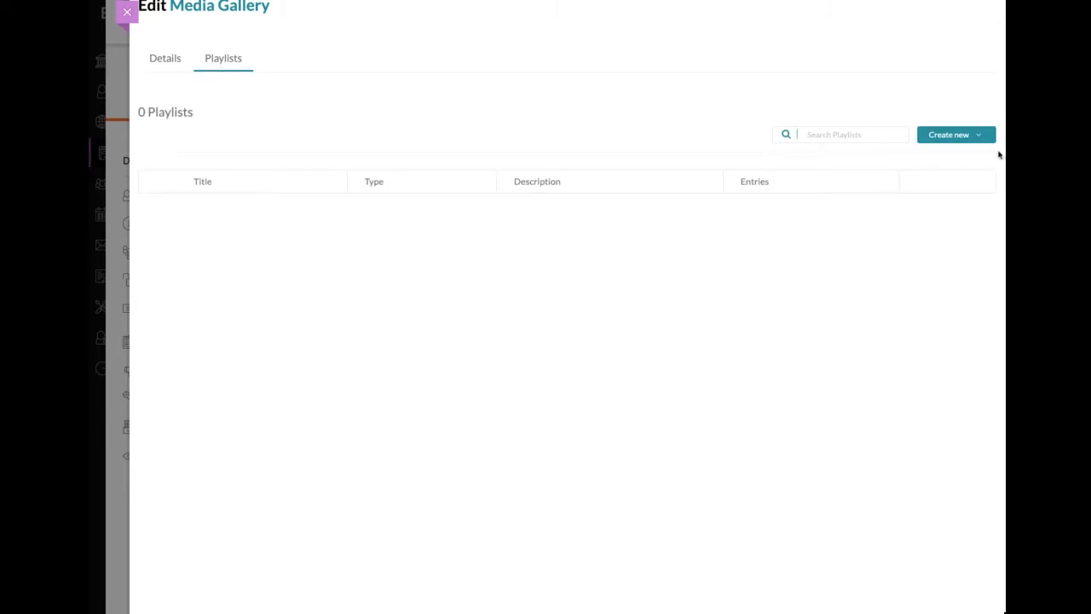
{"action": "left_click", "coordinate": [957, 133]}
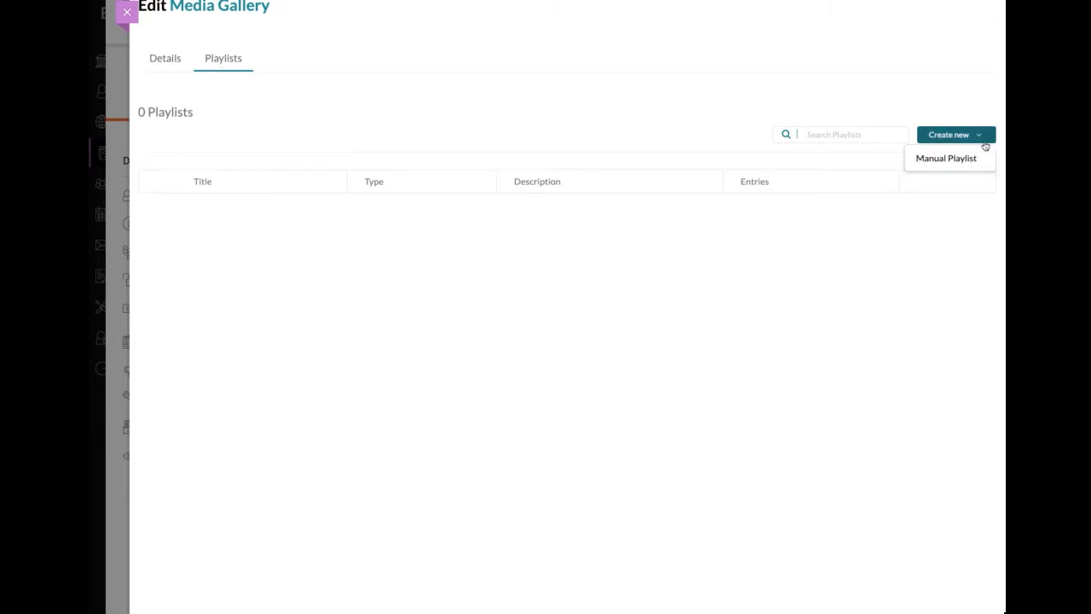
{"action": "mouse_move", "coordinate": [968, 145]}
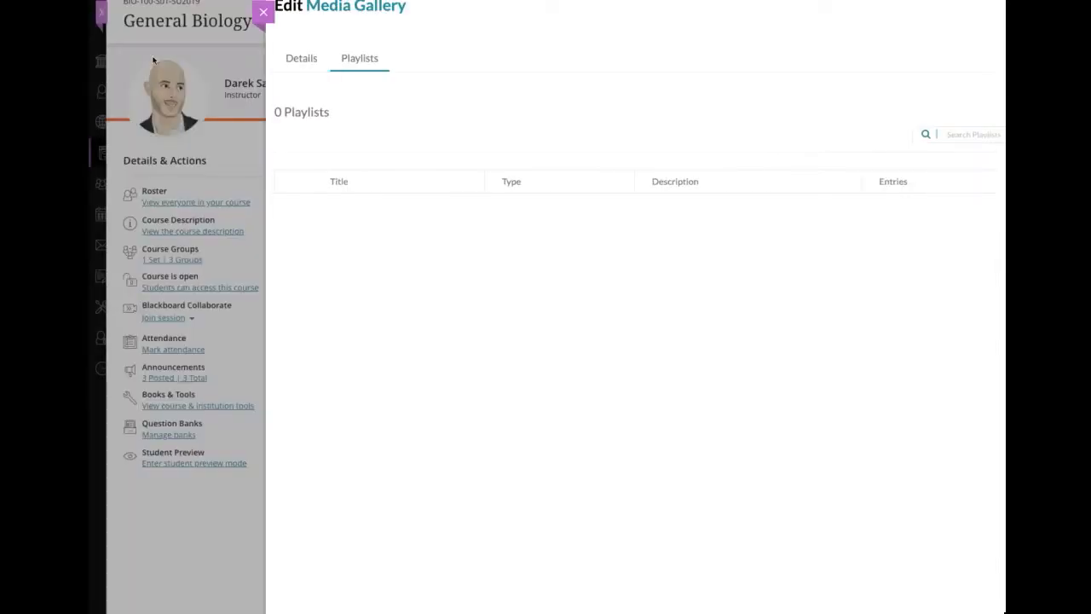
Close the gallery editor and open General Biology's Content Market of course tools
{"action": "left_click", "coordinate": [255, 15]}
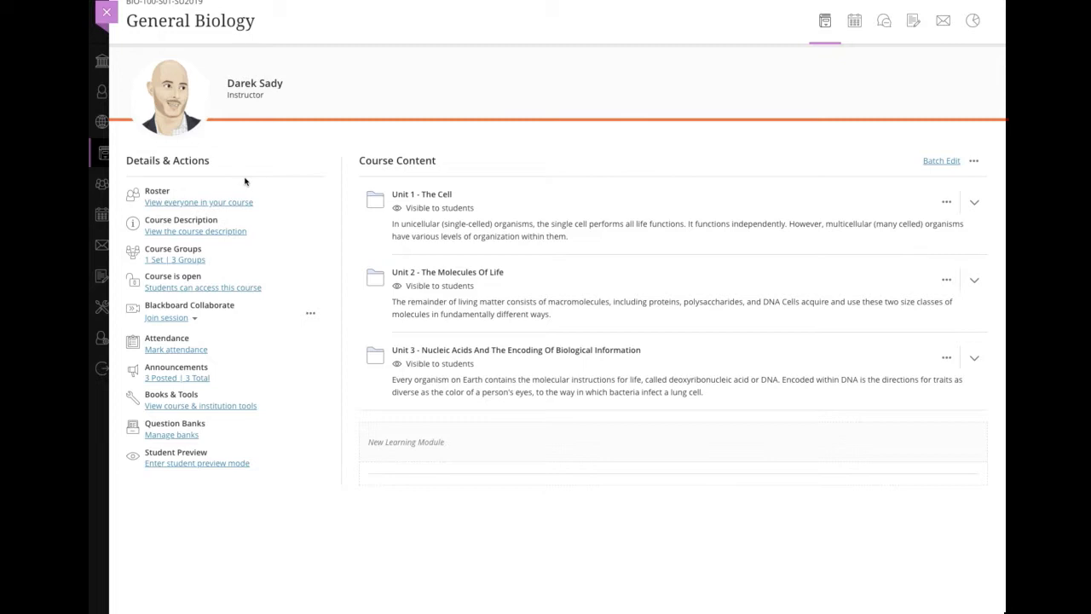
{"action": "mouse_move", "coordinate": [677, 187]}
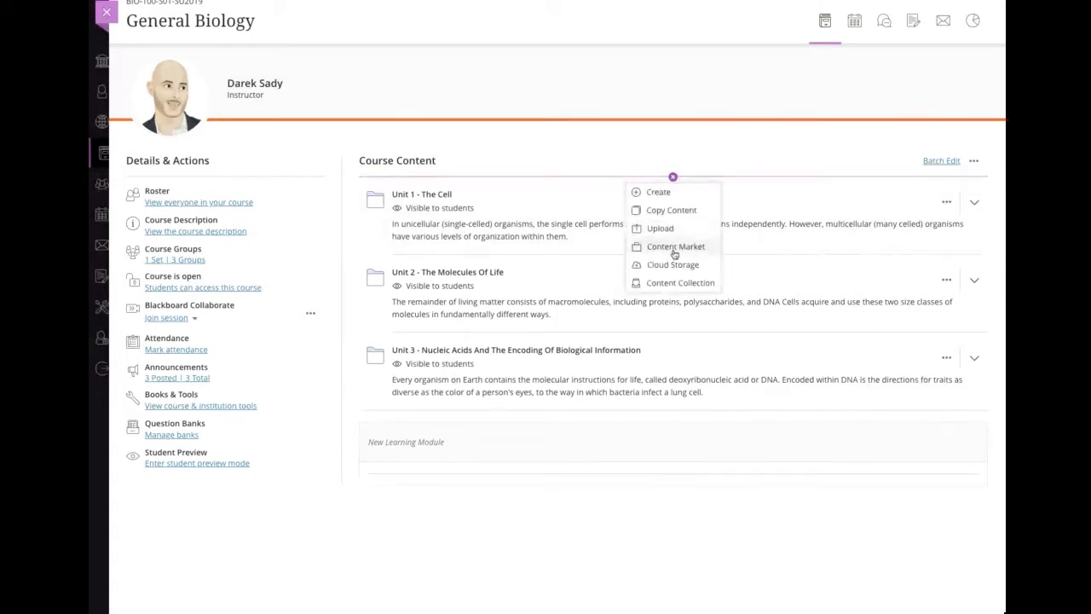
{"action": "left_click", "coordinate": [675, 245]}
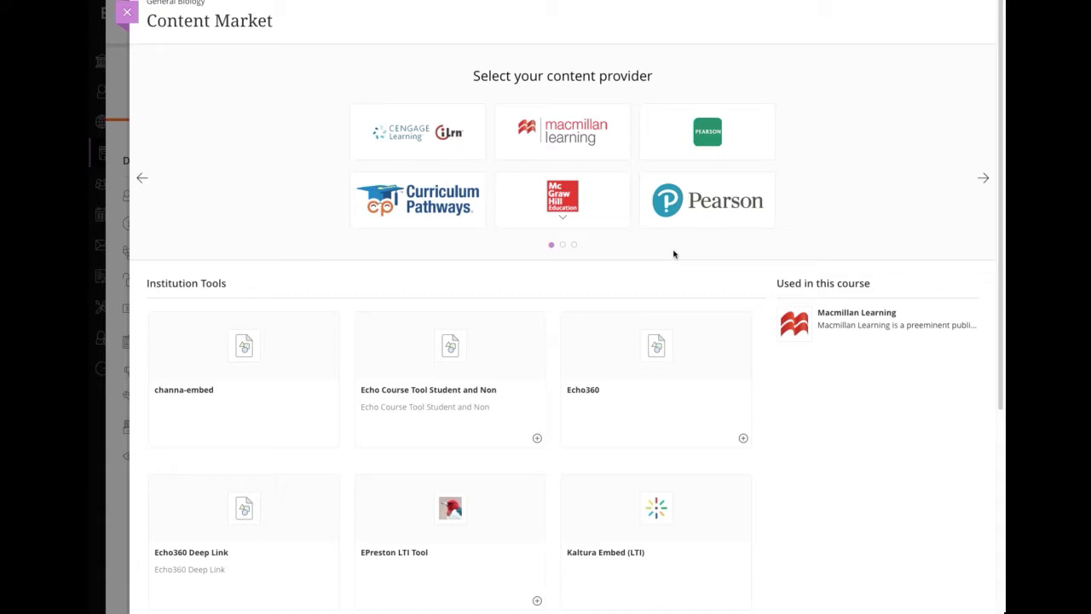
Add a Kaltura Media Gallery (LTI) item to the top of Course Content from the Content Market
{"action": "scroll", "scroll_direction": "down", "scroll_amount": 3}
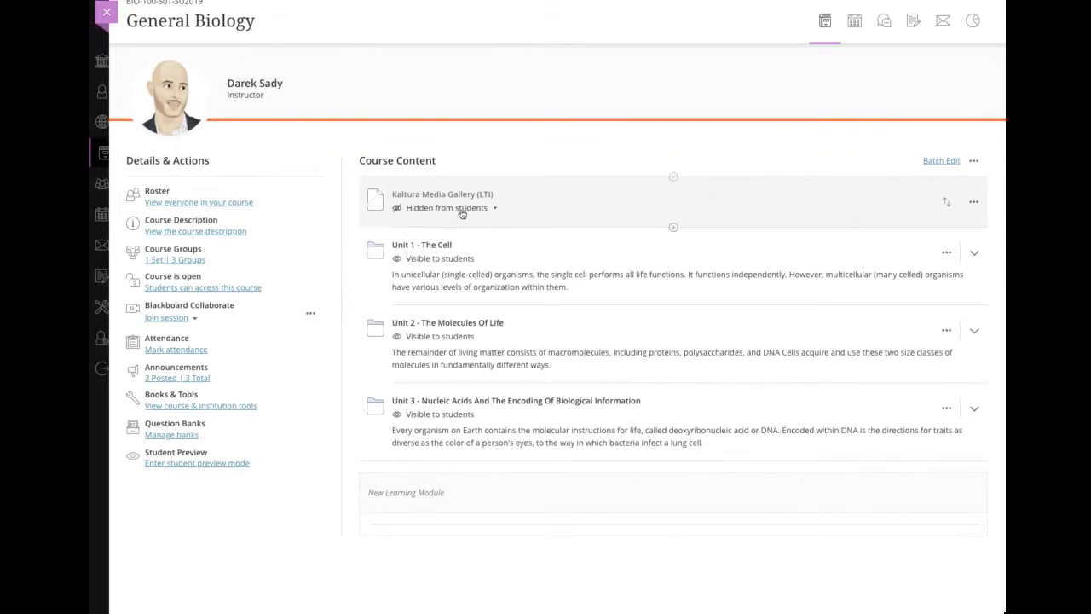
Make the Kaltura Media Gallery item visible to students, then preview its two-video gallery
{"action": "left_click", "coordinate": [461, 212]}
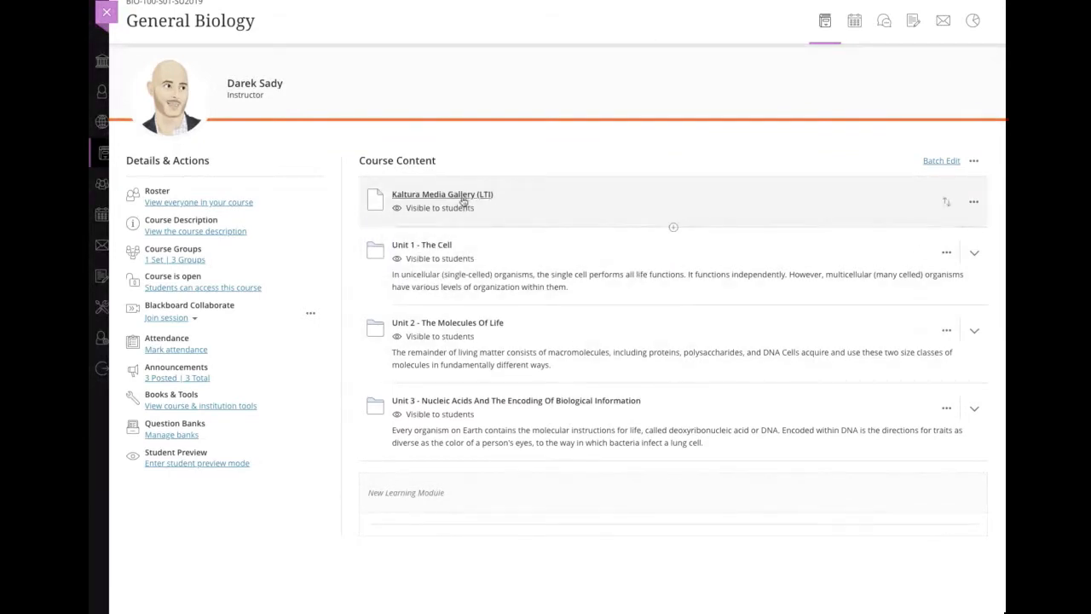
{"action": "left_click", "coordinate": [439, 193]}
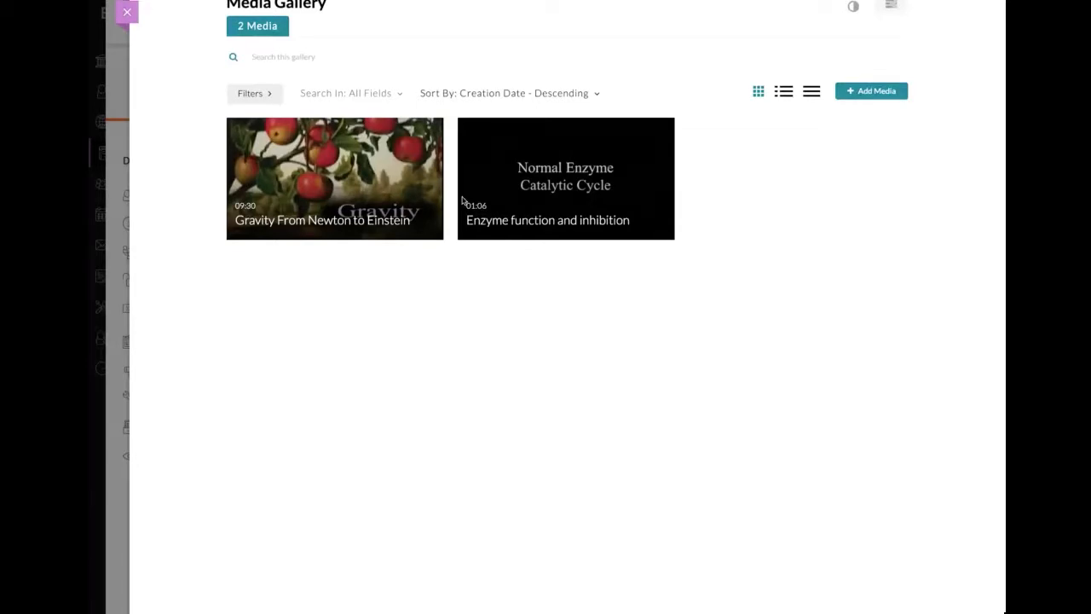
{"action": "left_click", "coordinate": [125, 12]}
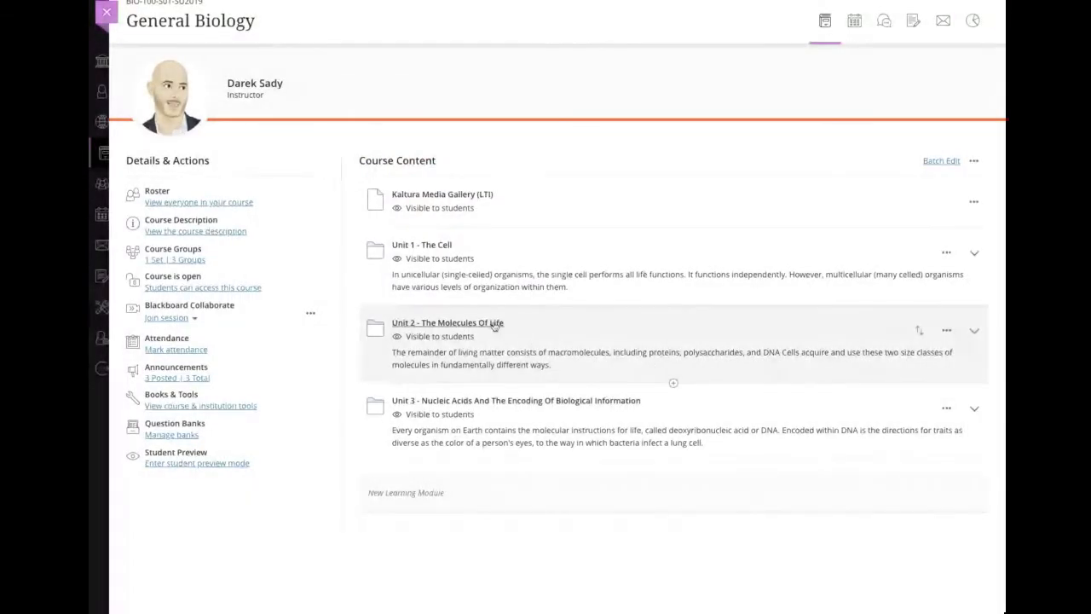
Expand Unit 3 and open the Content Market to add Kaltura tools there
{"action": "left_click", "coordinate": [973, 328]}
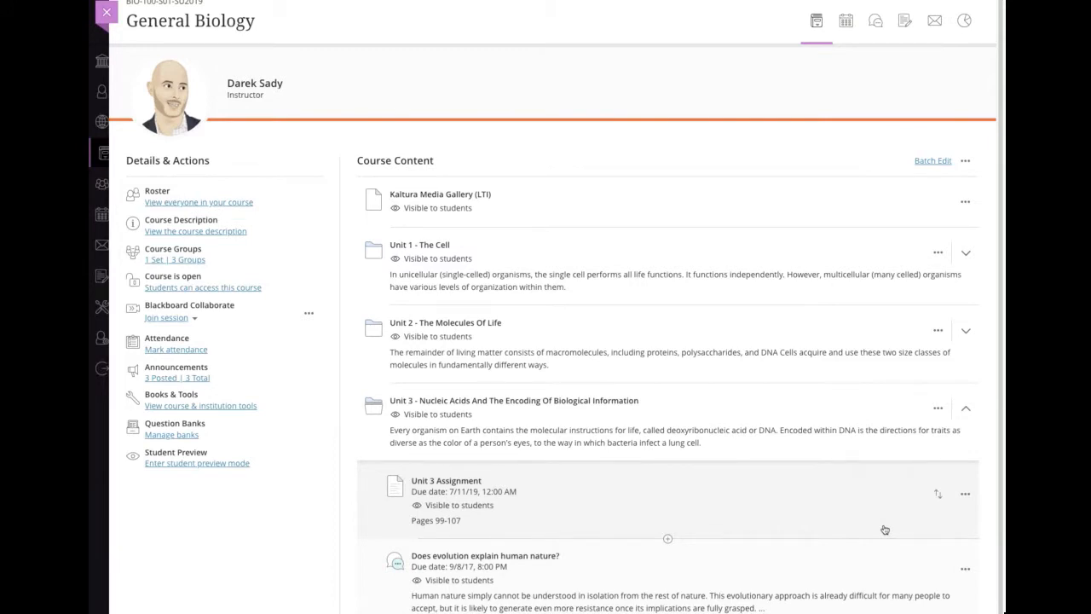
{"action": "mouse_move", "coordinate": [670, 494]}
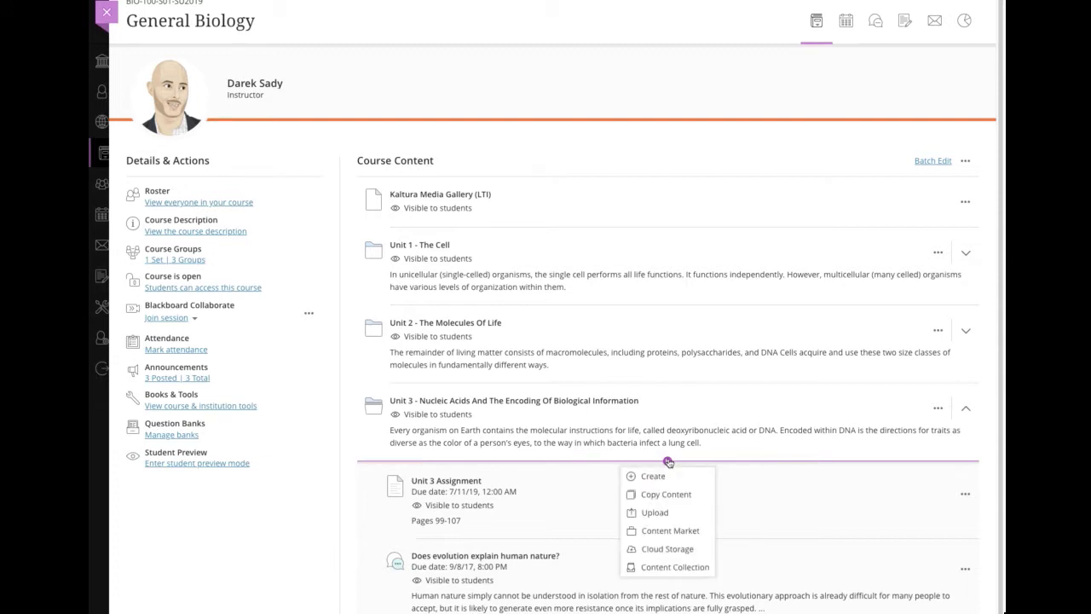
{"action": "left_click", "coordinate": [668, 530]}
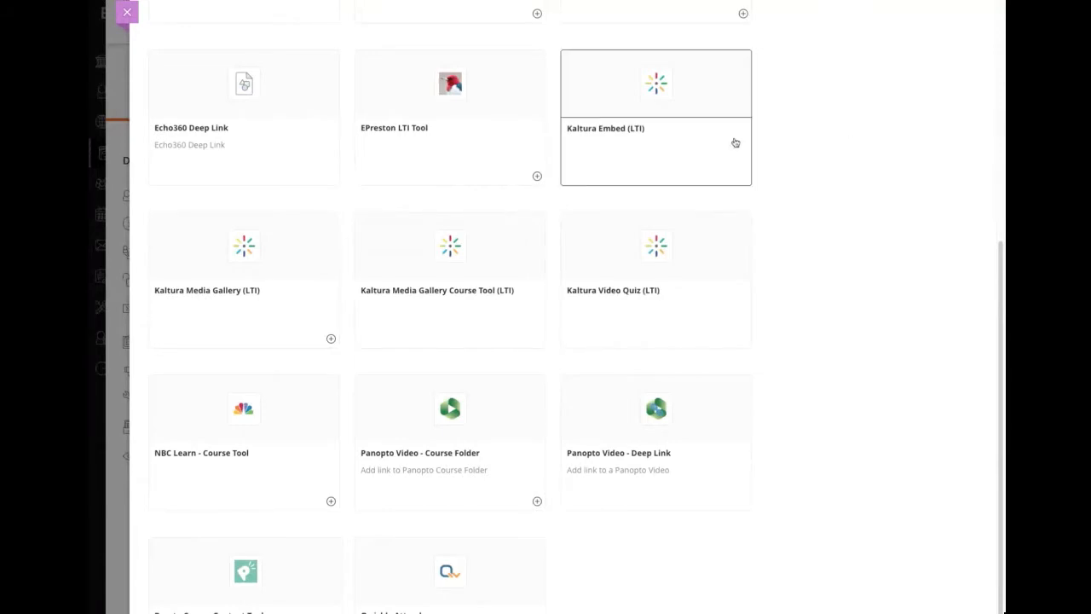
Choose Kaltura Embed (LTI) and open embed settings for 'Enzyme function and inhibition'
{"action": "left_click", "coordinate": [655, 111]}
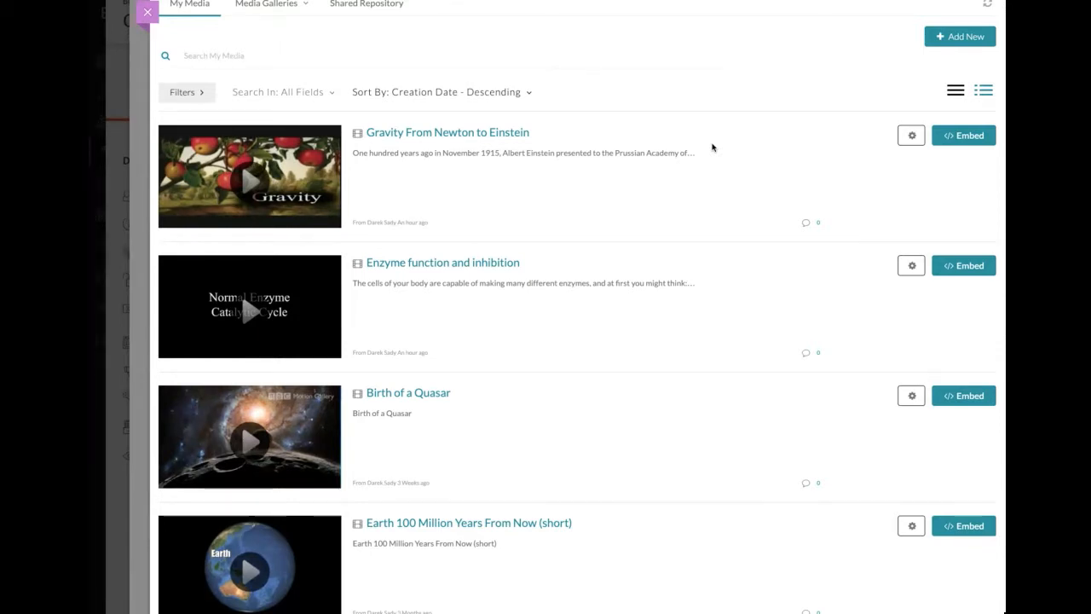
{"action": "mouse_move", "coordinate": [910, 265]}
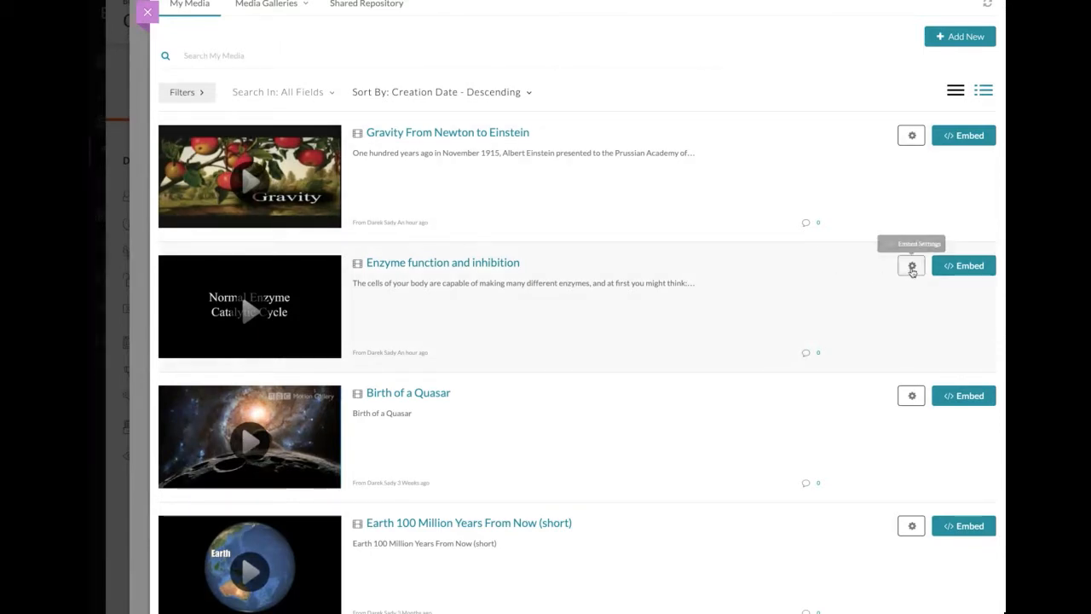
{"action": "left_click", "coordinate": [911, 265]}
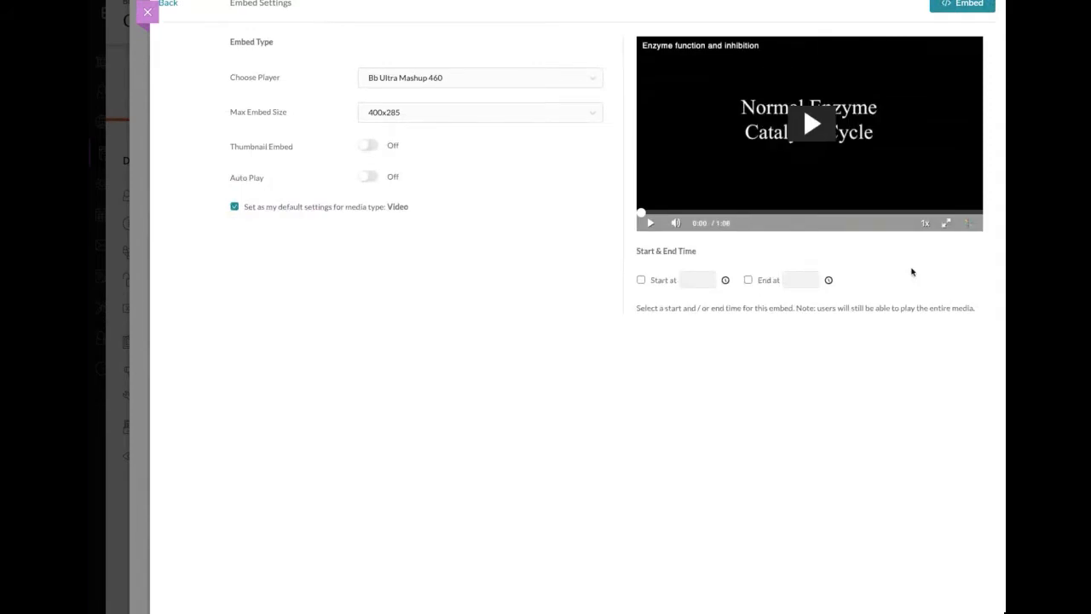
{"action": "mouse_move", "coordinate": [421, 138]}
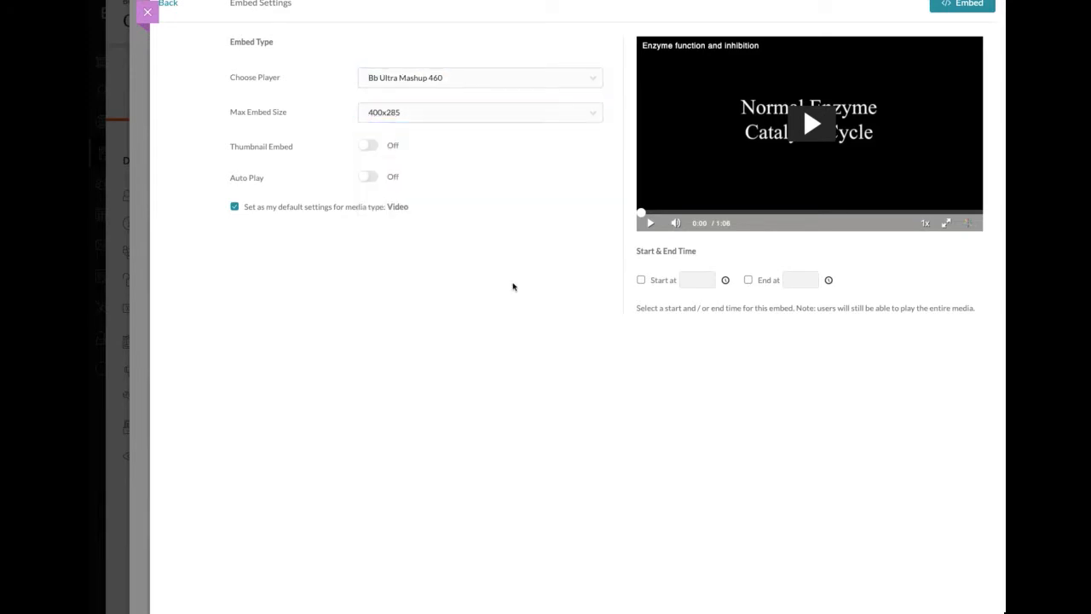
{"action": "mouse_move", "coordinate": [424, 250]}
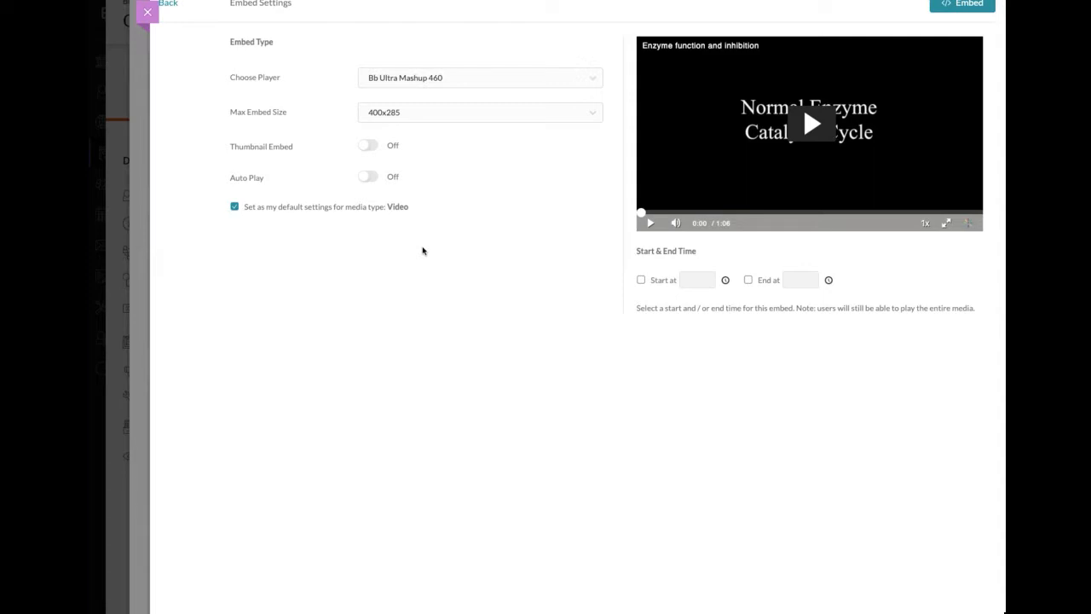
{"action": "mouse_move", "coordinate": [942, 18]}
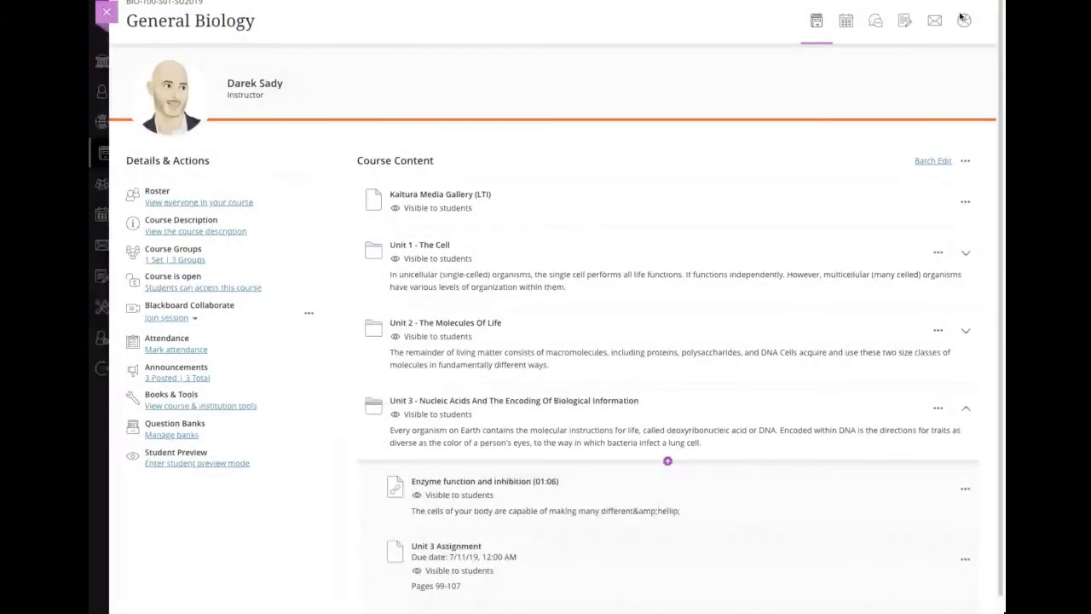
Scroll Course Content to see the embedded Enzyme function and inhibition video in Unit 3
{"action": "scroll", "scroll_direction": "down", "scroll_amount": 3}
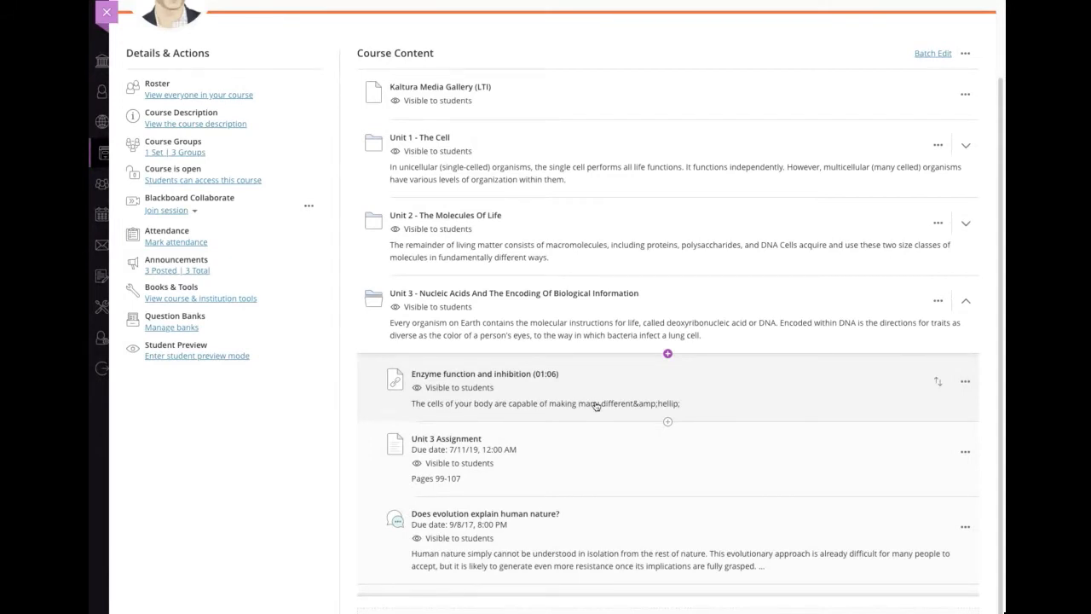
{"action": "left_click", "coordinate": [463, 373]}
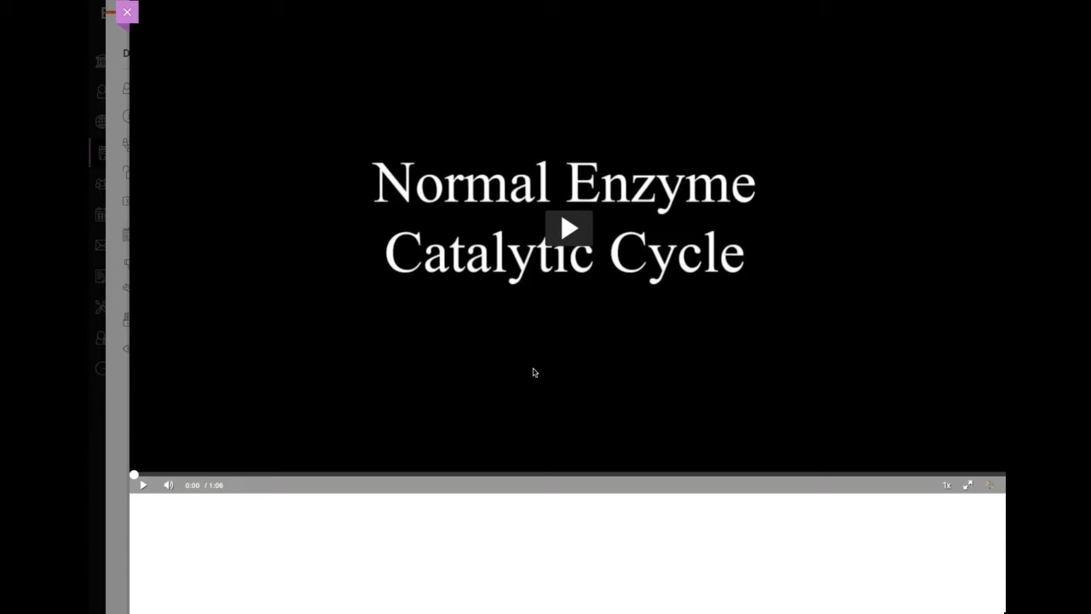
{"action": "left_click", "coordinate": [568, 228]}
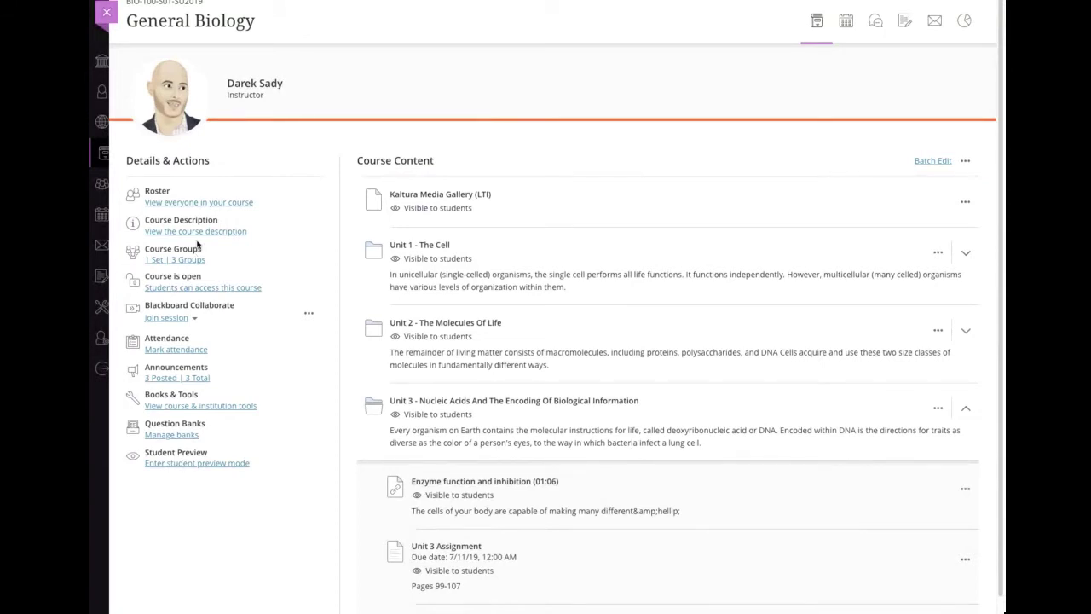
{"action": "scroll", "scroll_direction": "down", "scroll_amount": 3}
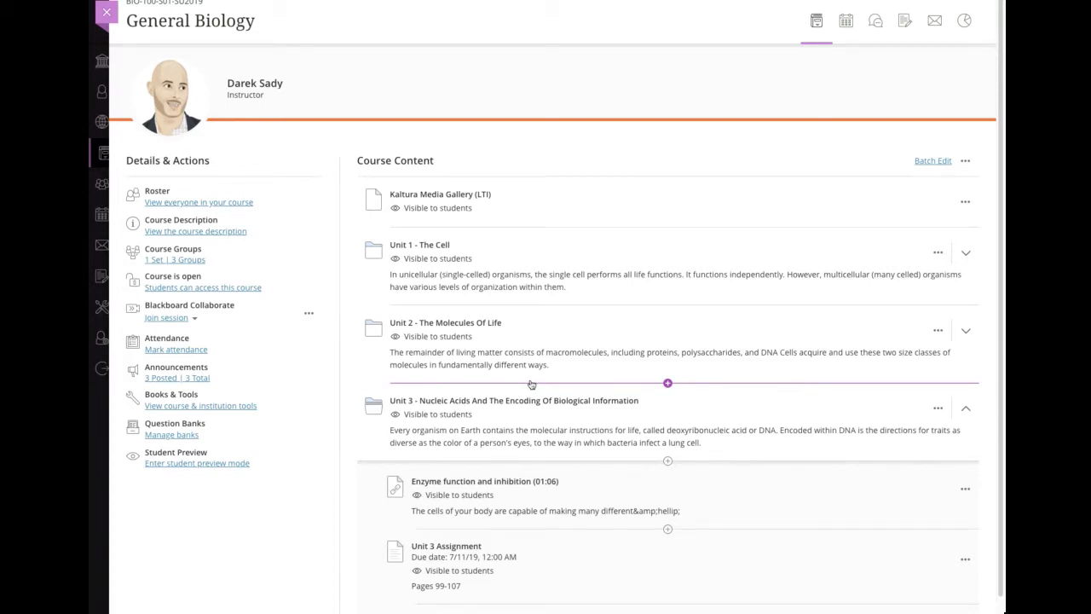
{"action": "mouse_move", "coordinate": [127, 26]}
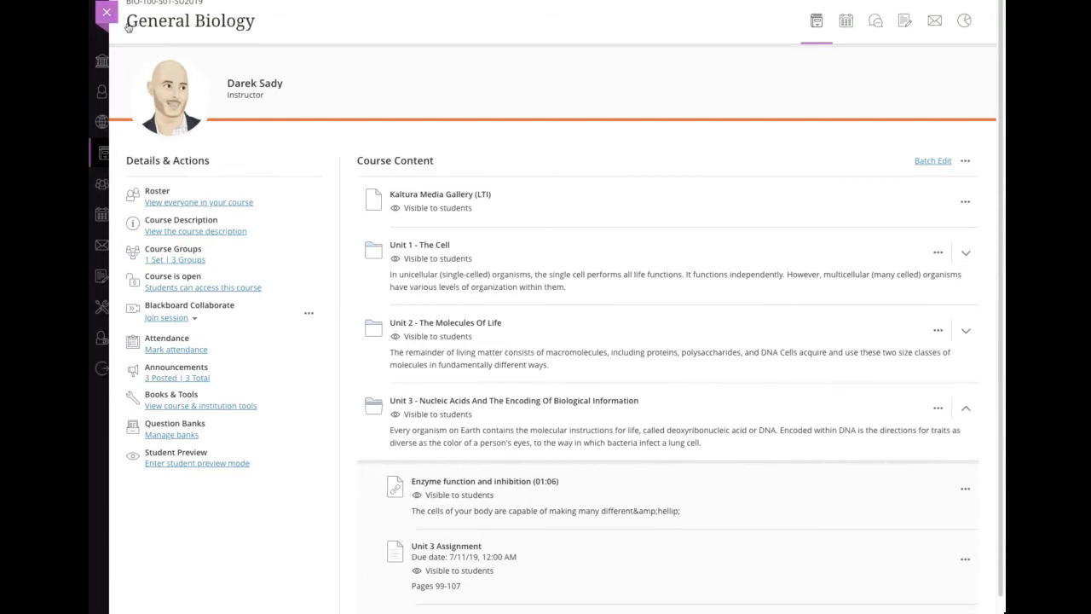
Leave the course, launch Kaltura My Media from Institution Page tools, then return to Courses
{"action": "left_click", "coordinate": [105, 12]}
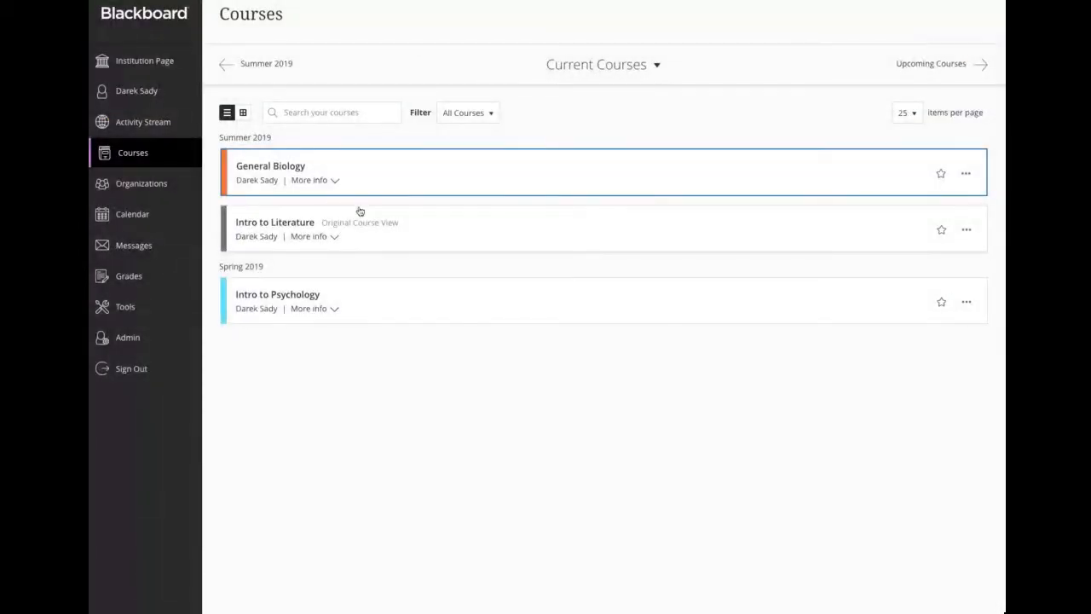
{"action": "mouse_move", "coordinate": [144, 60]}
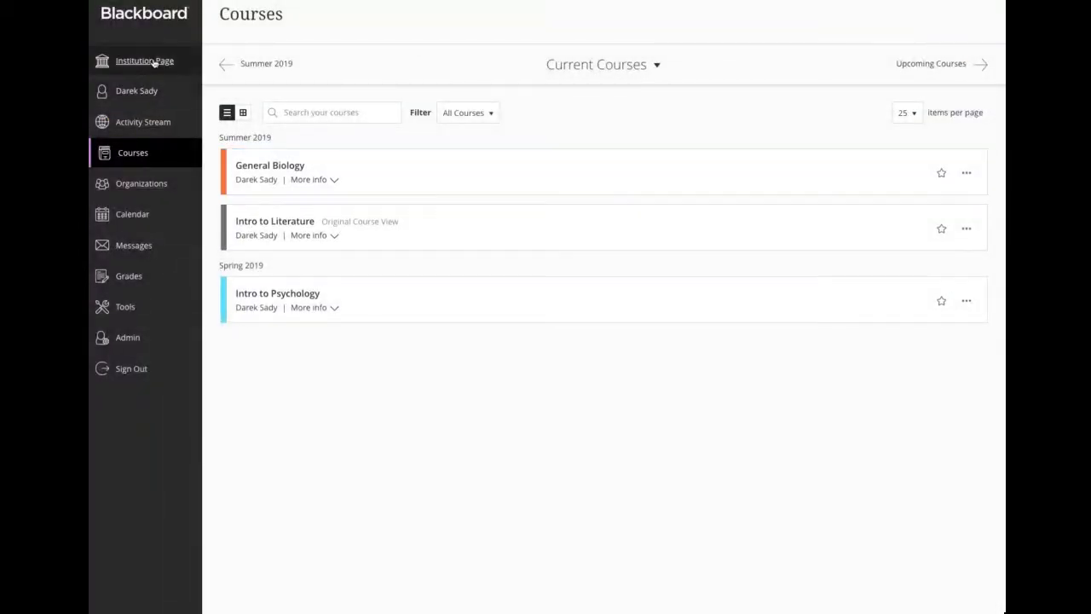
{"action": "left_click", "coordinate": [146, 60]}
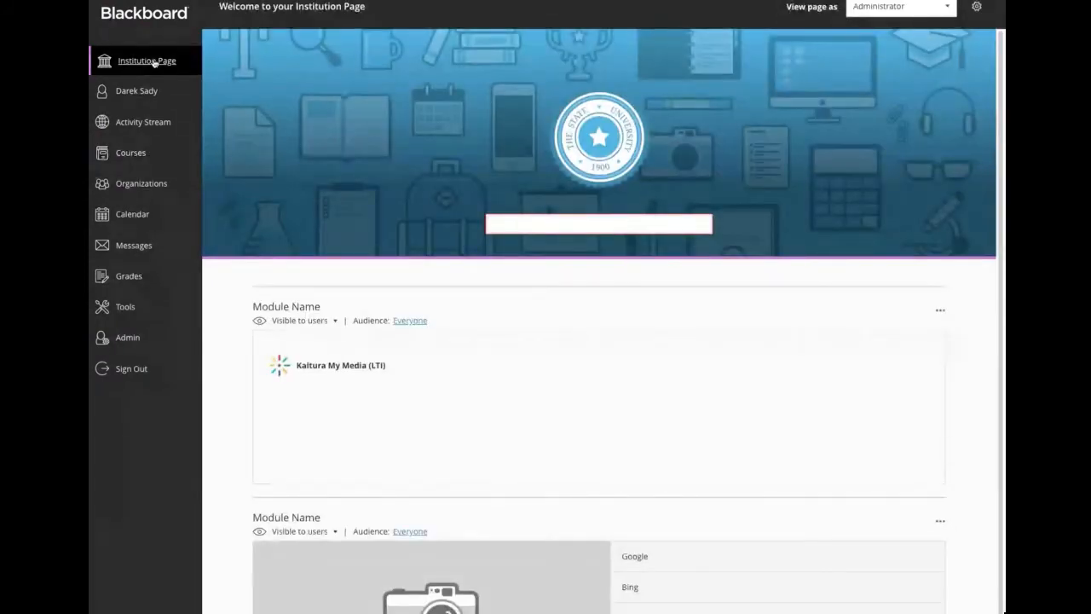
{"action": "left_click", "coordinate": [125, 307]}
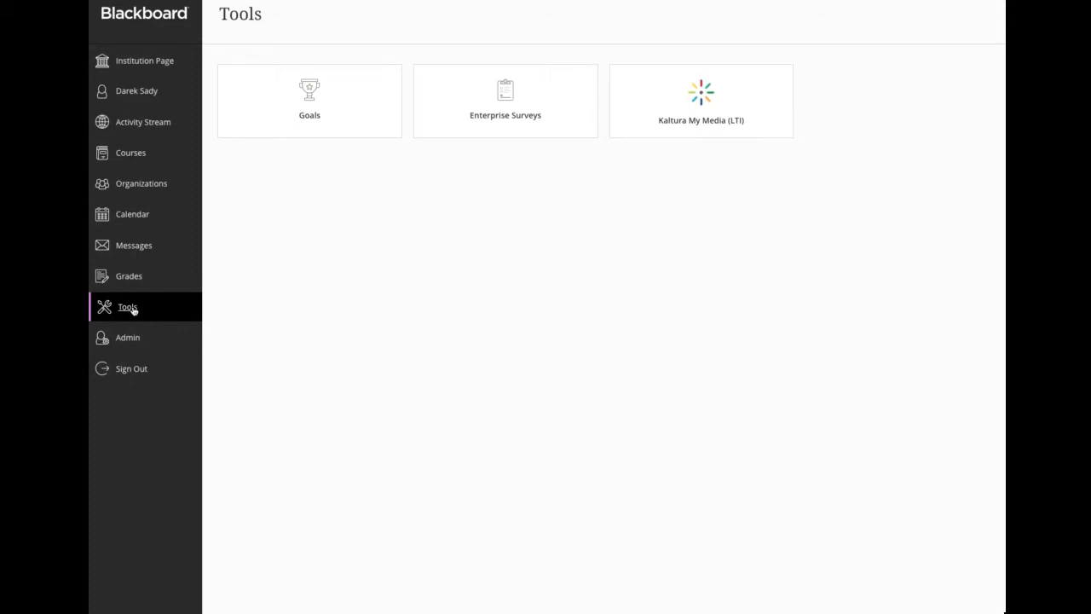
{"action": "mouse_move", "coordinate": [636, 124]}
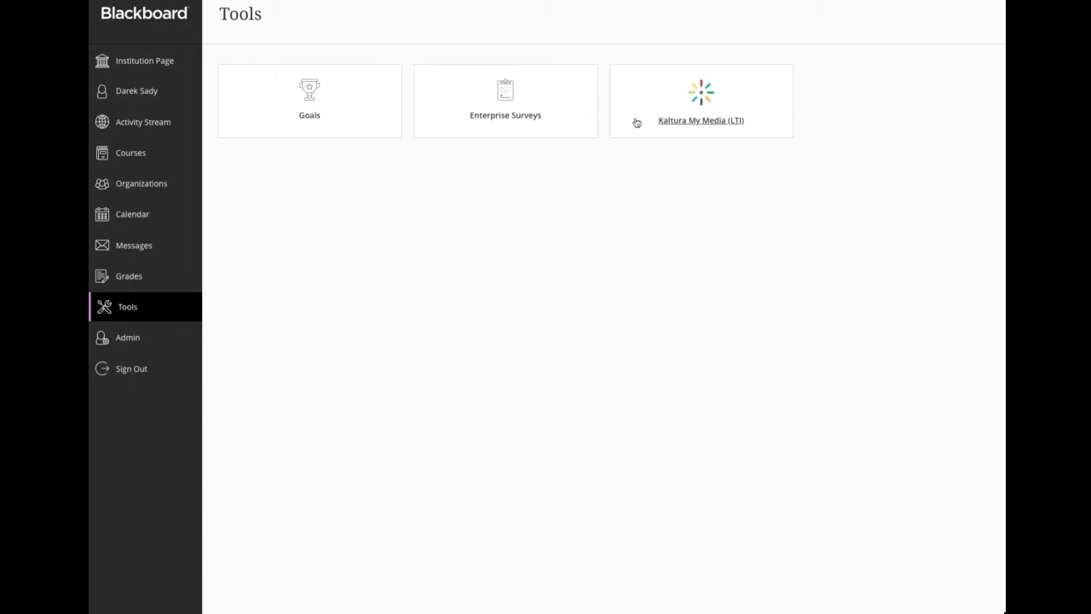
{"action": "left_click", "coordinate": [706, 119]}
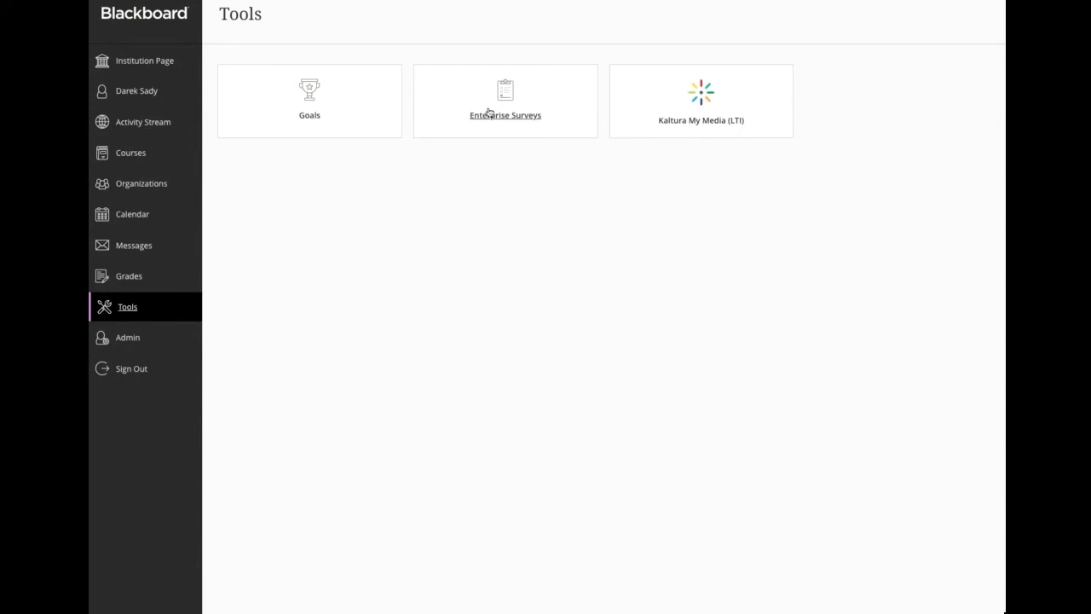
{"action": "left_click", "coordinate": [131, 153]}
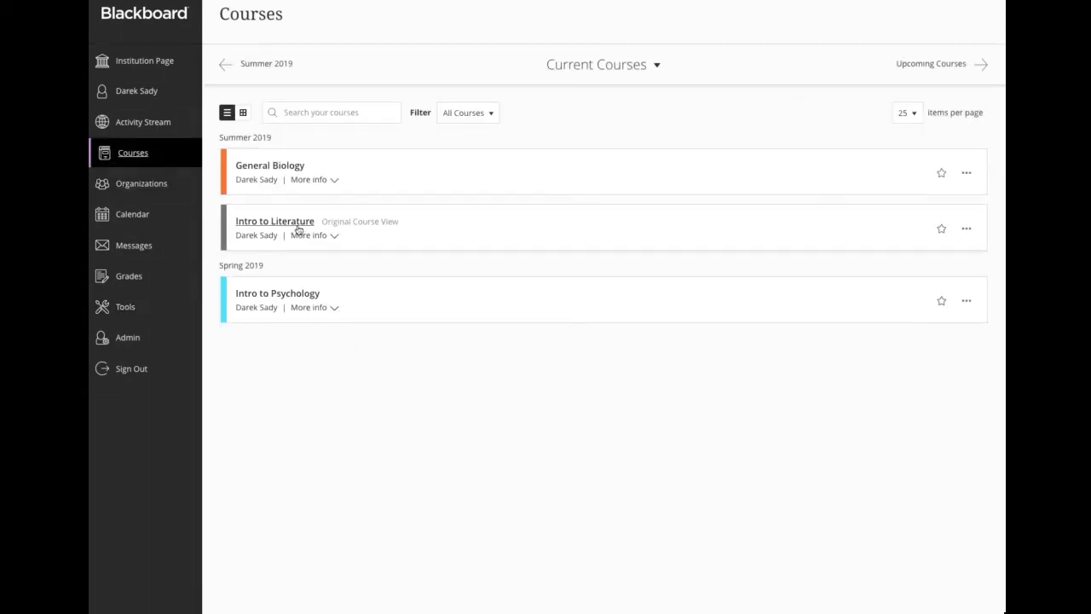
In Intro to Literature, start a Kaltura Media Gallery (LTI) item from Build Content
{"action": "left_click", "coordinate": [274, 221]}
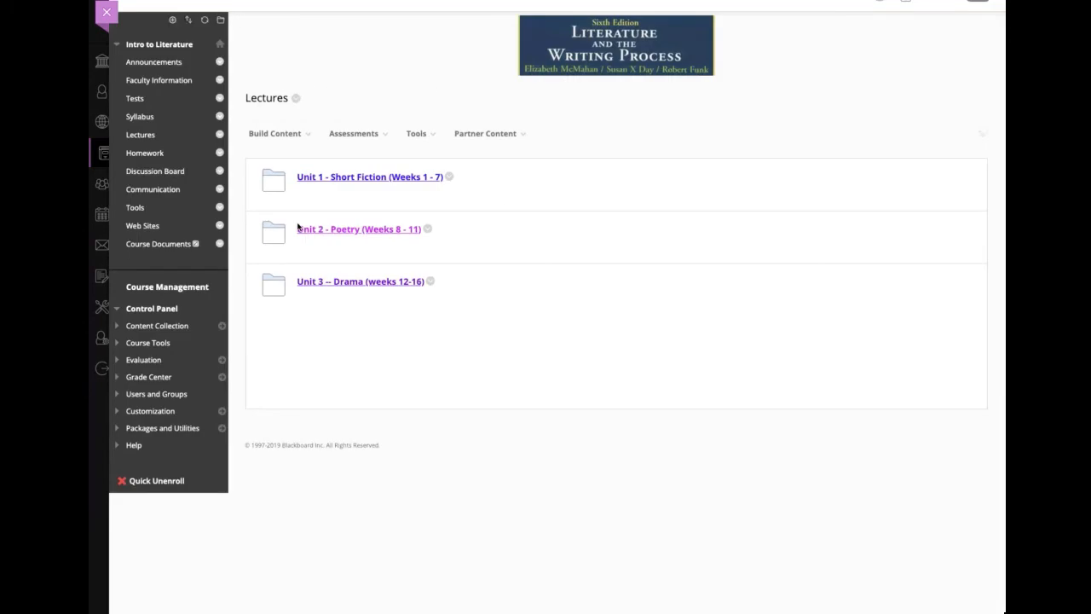
{"action": "left_click", "coordinate": [274, 133]}
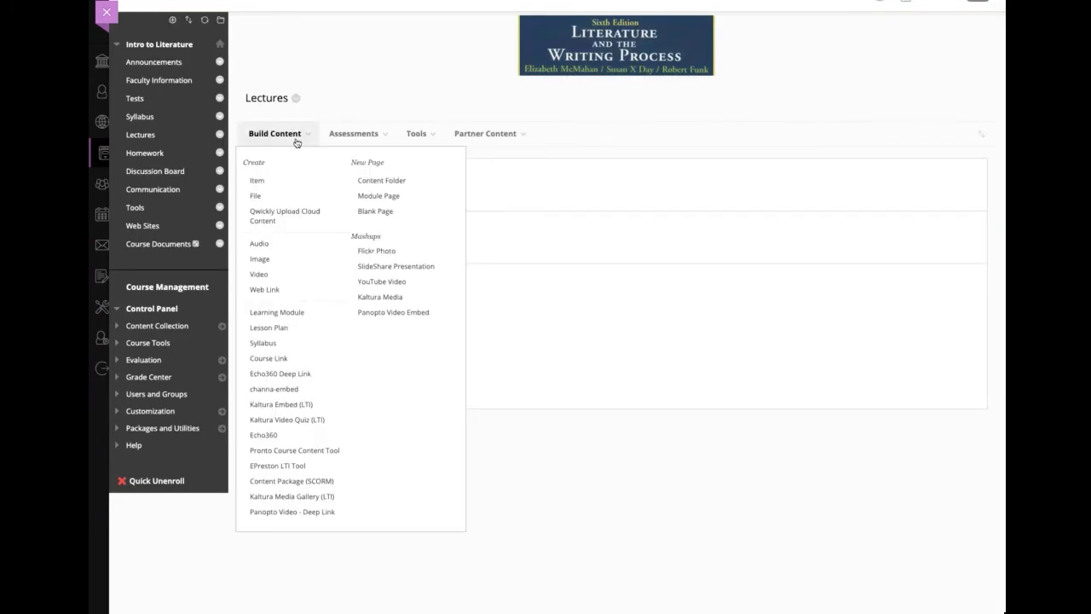
{"action": "mouse_move", "coordinate": [305, 500]}
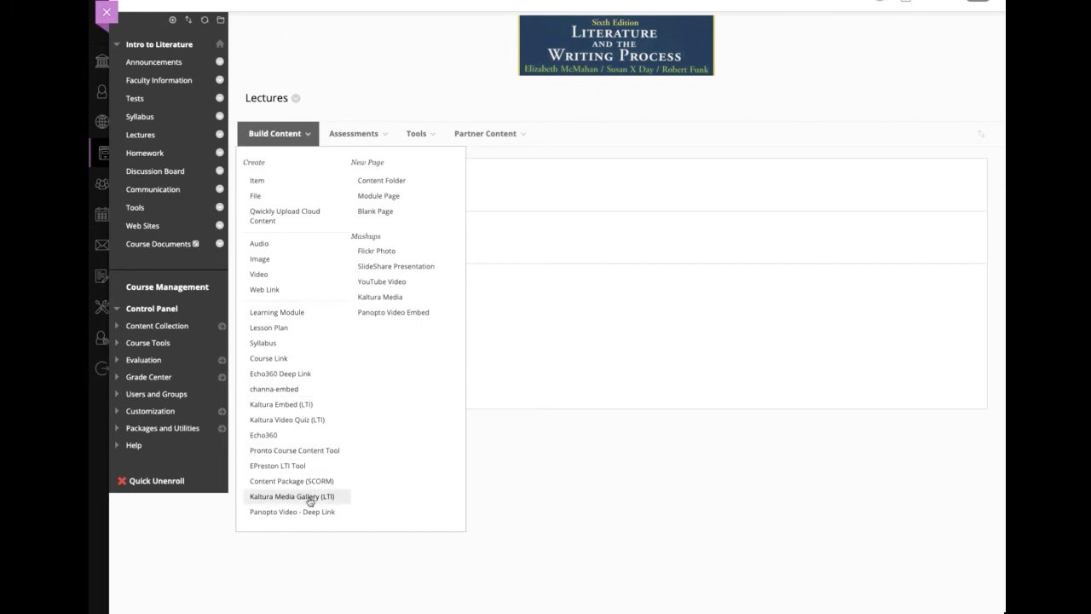
{"action": "mouse_move", "coordinate": [300, 419]}
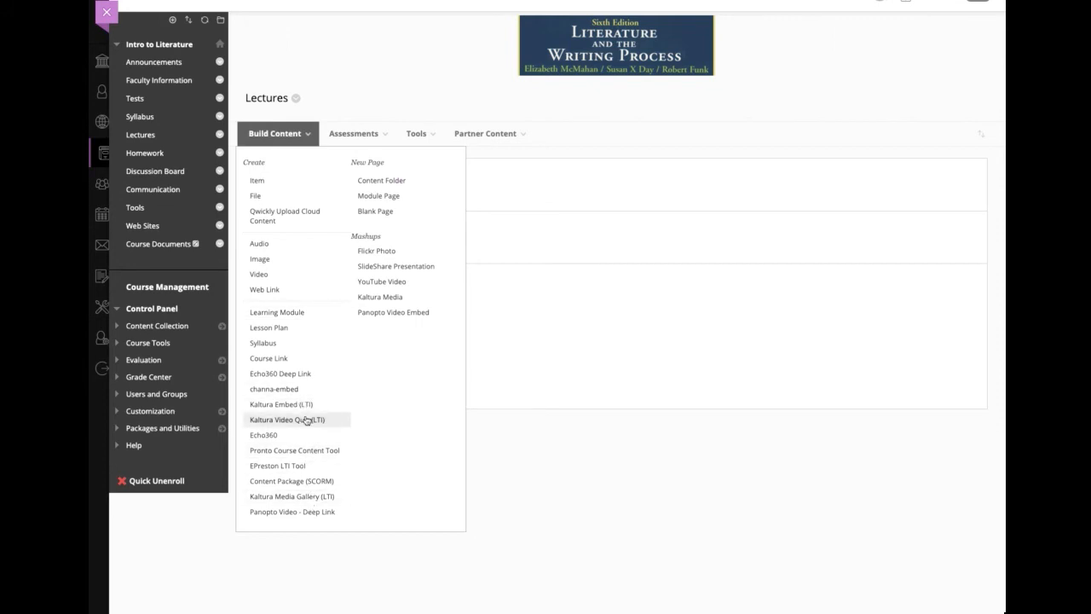
{"action": "mouse_move", "coordinate": [300, 501]}
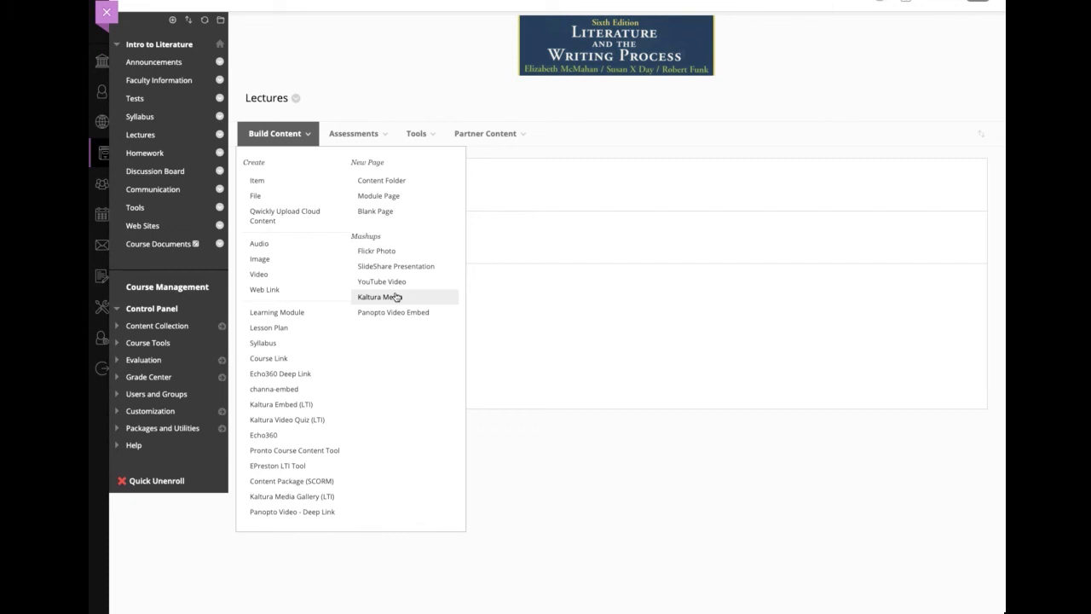
{"action": "left_click", "coordinate": [379, 296]}
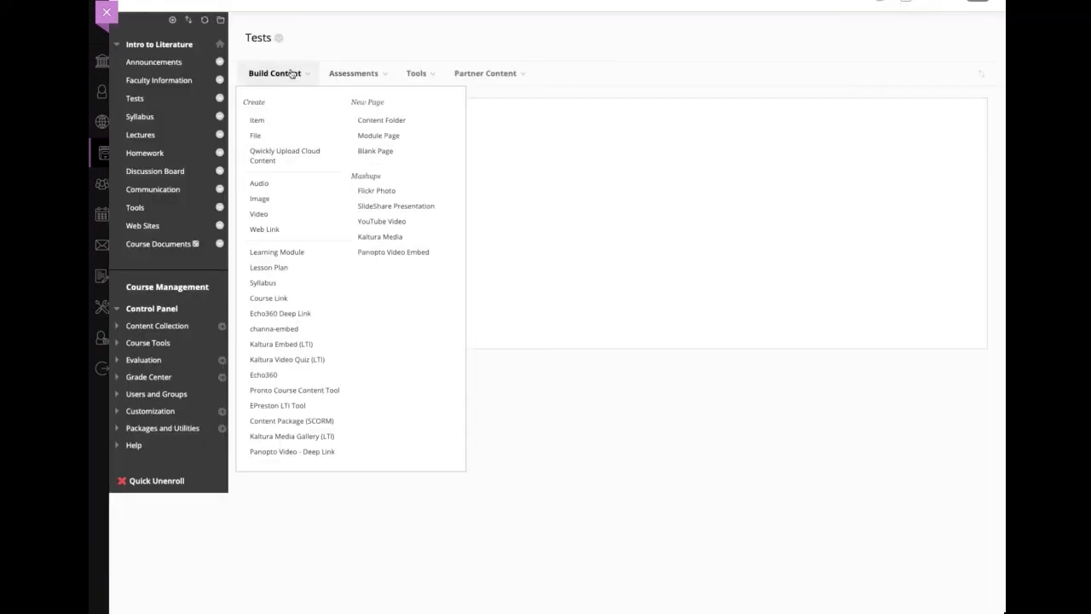
{"action": "left_click", "coordinate": [291, 436]}
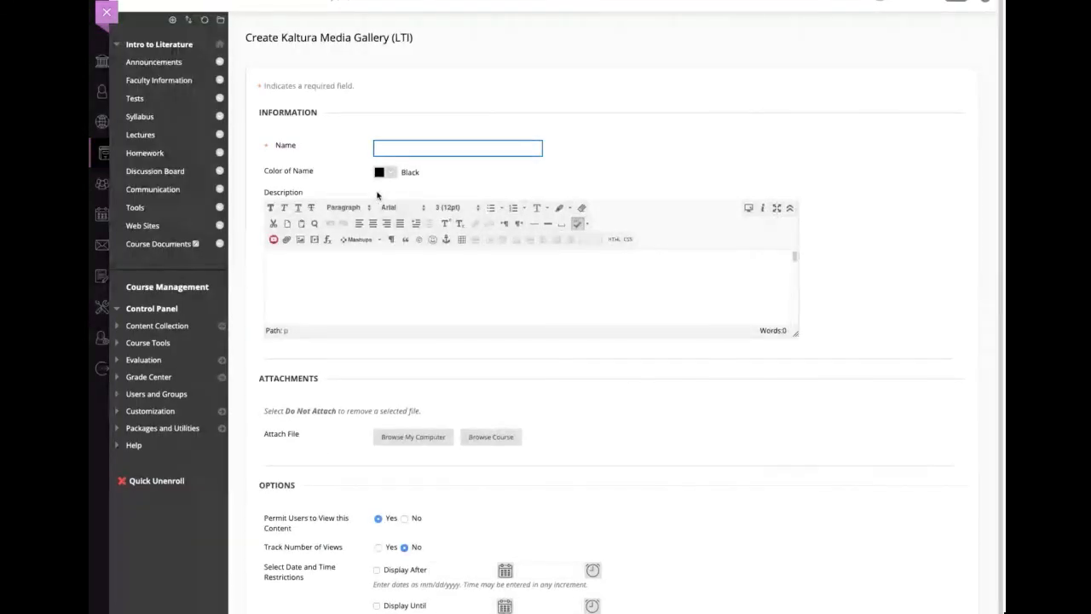
{"action": "left_click", "coordinate": [457, 147]}
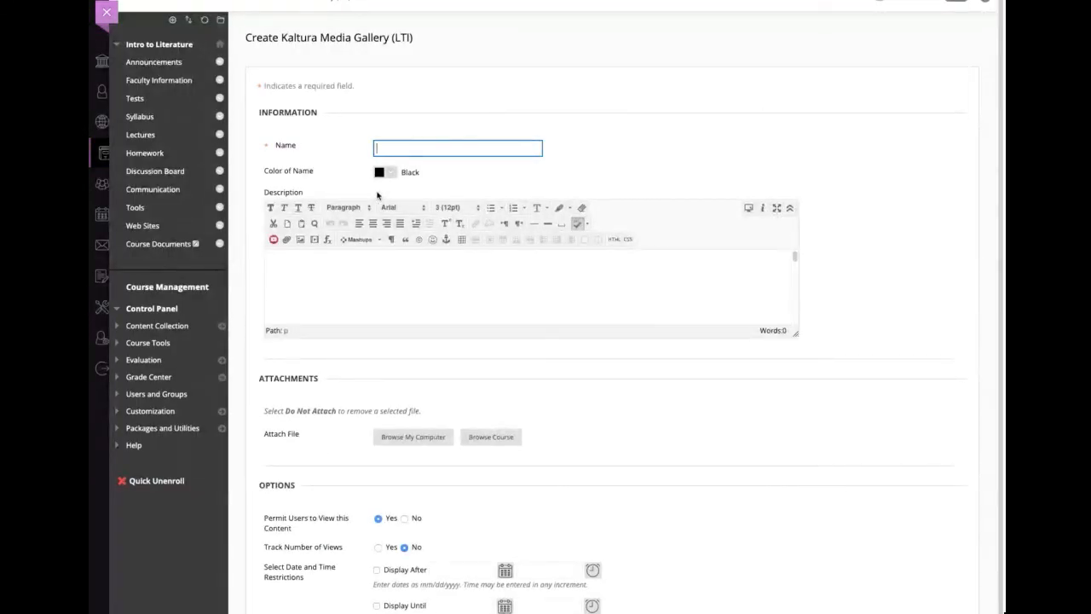